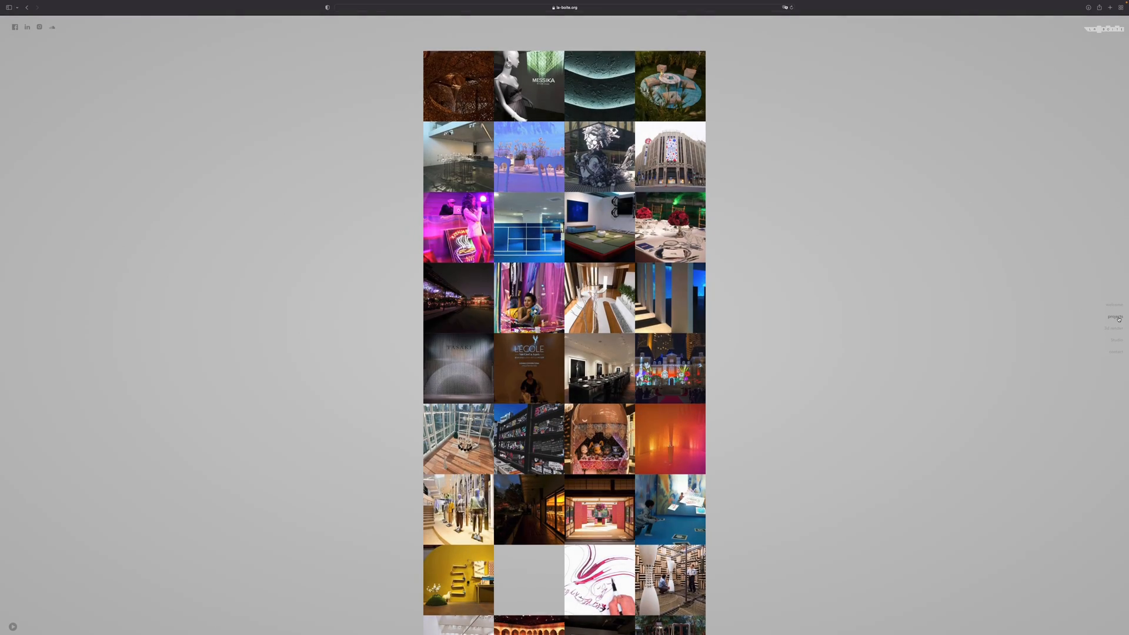
Step: Create a new project and load the venue's .glb 3D plan at scale 0.1
{"action": "scroll", "scroll_direction": "down", "scroll_amount": 3}
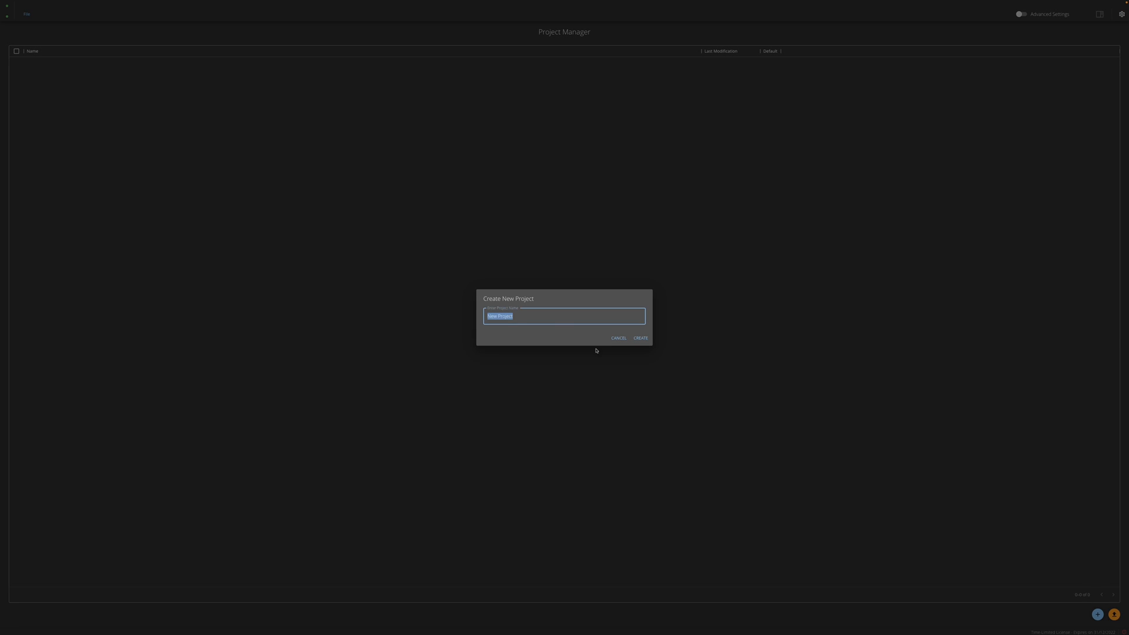
{"action": "left_click", "coordinate": [640, 338]}
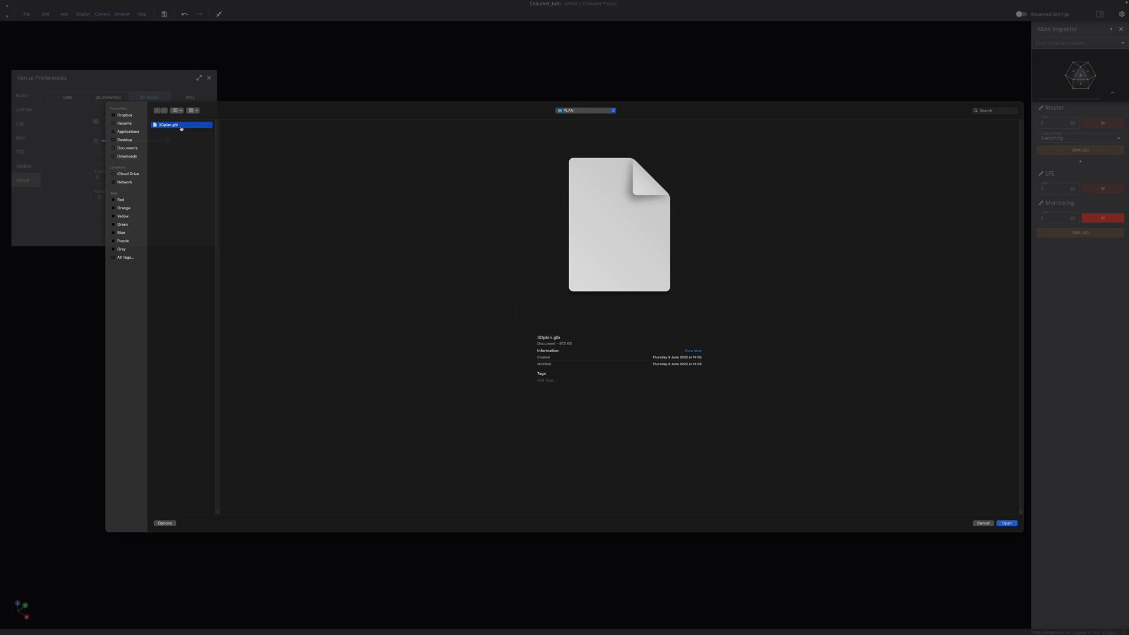
{"action": "left_click", "coordinate": [1006, 523]}
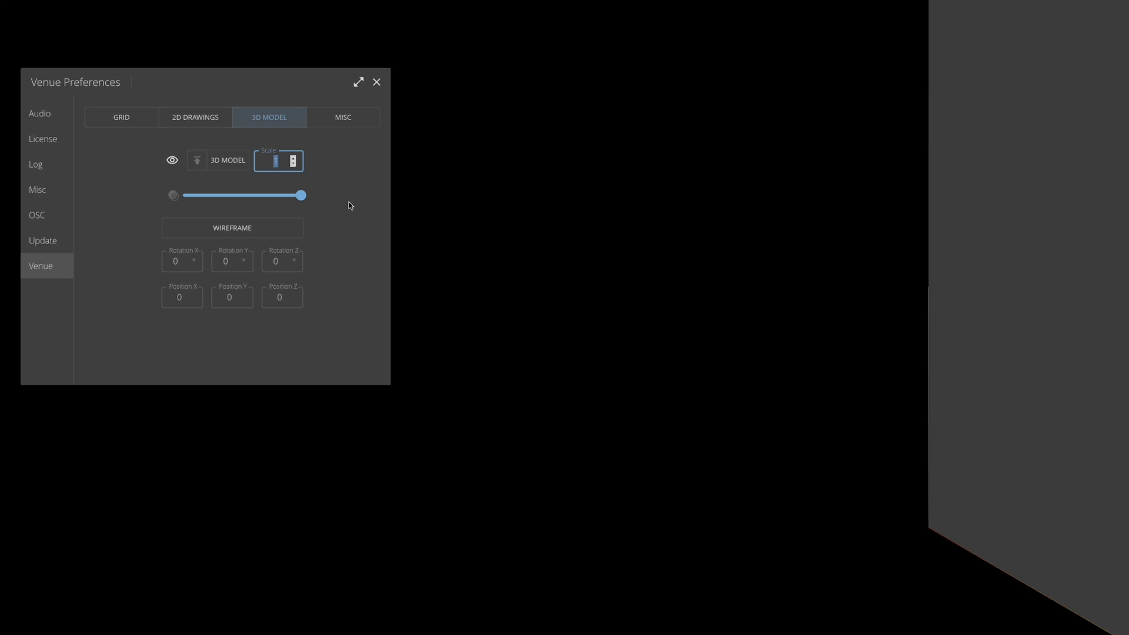
{"action": "type", "text": "0"}
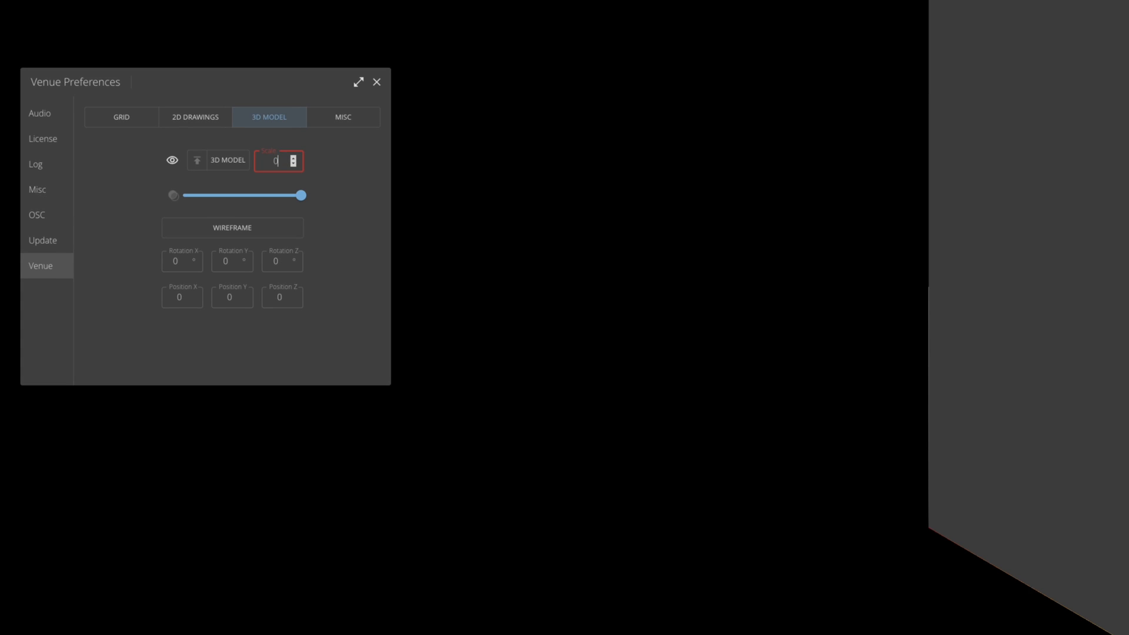
{"action": "type", "text": ".1"}
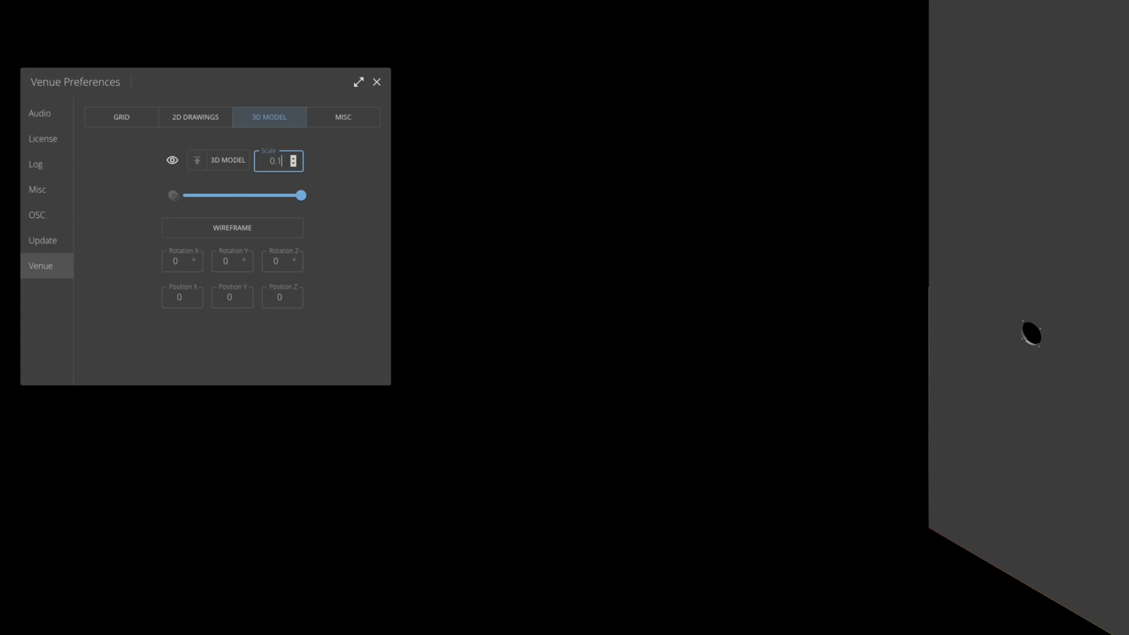
Step: Rotate the venue model 90° around Z and set its X position to 3
{"action": "left_click", "coordinate": [281, 261]}
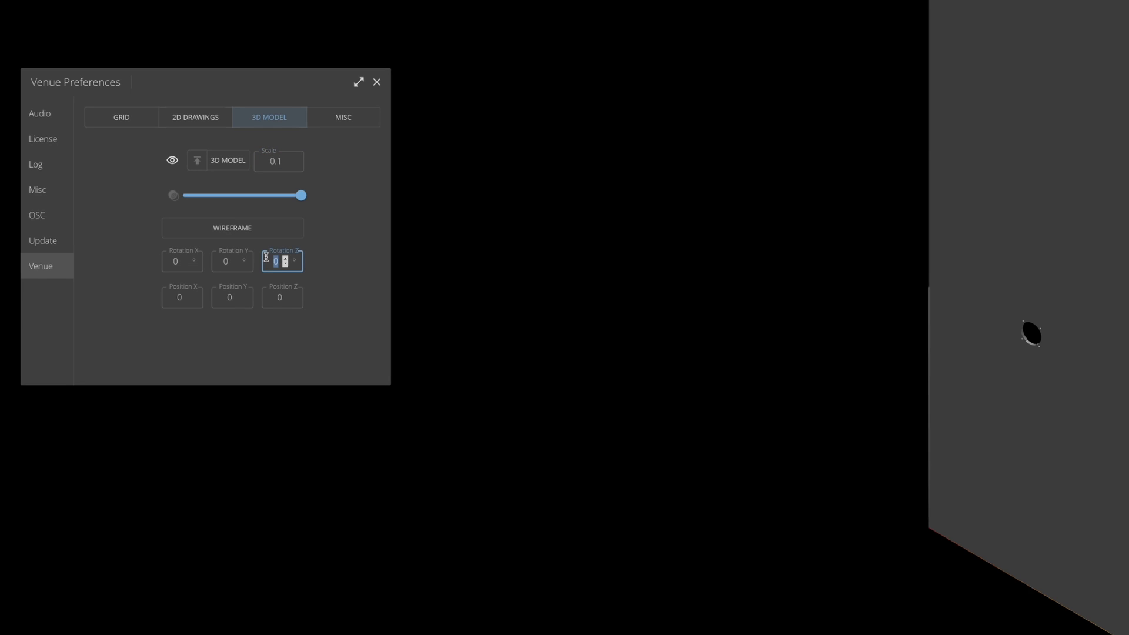
{"action": "type", "text": "90"}
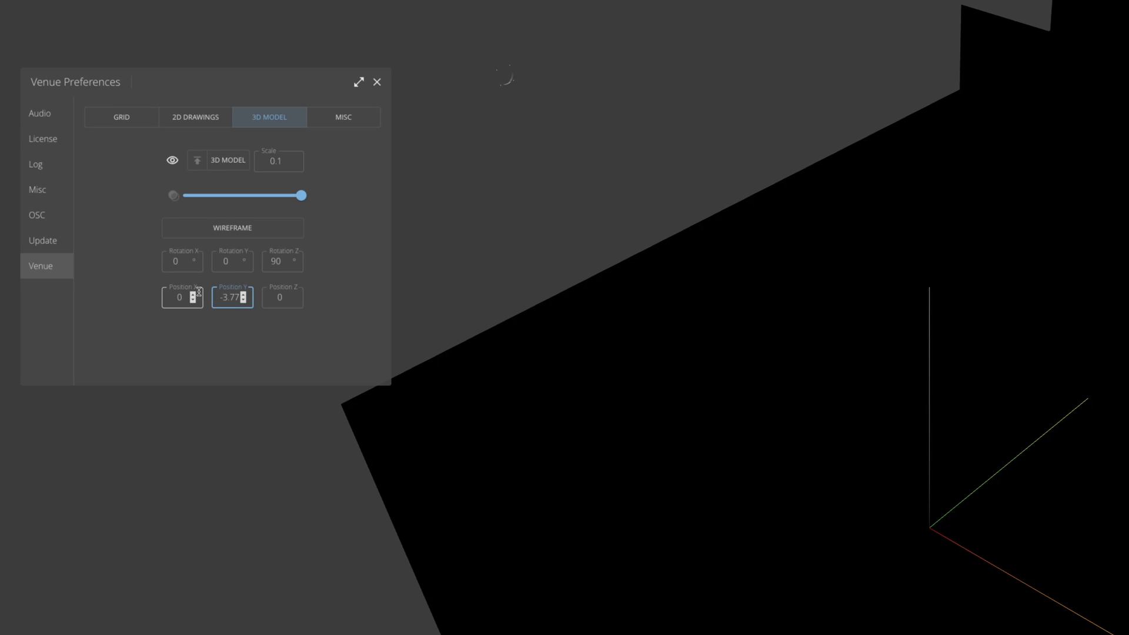
{"action": "left_click", "coordinate": [181, 298]}
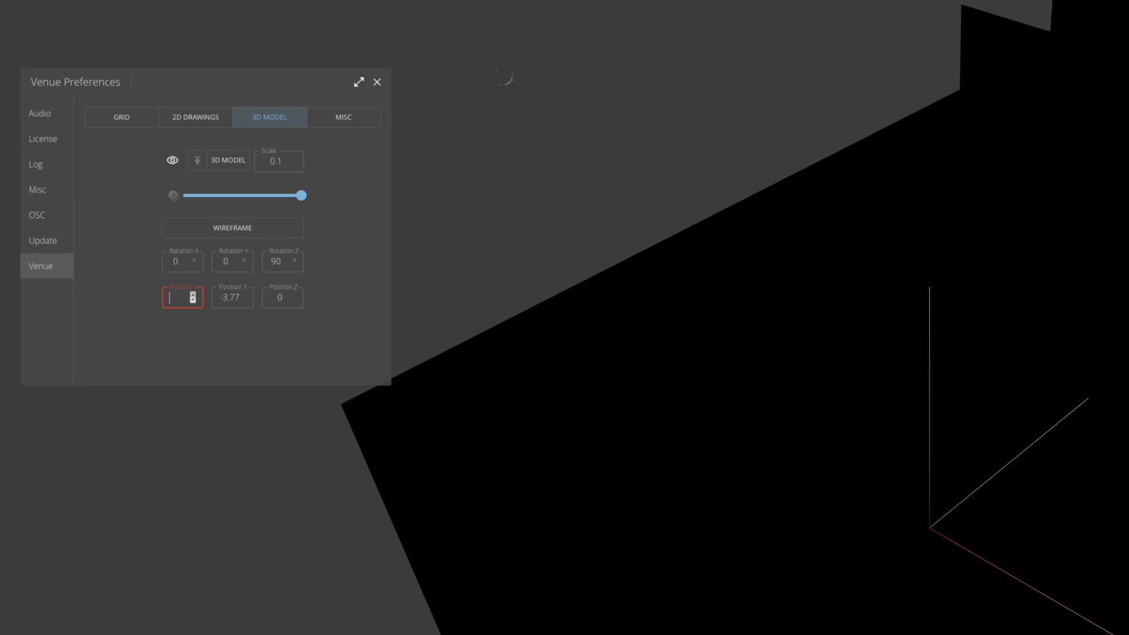
{"action": "type", "text": "3"}
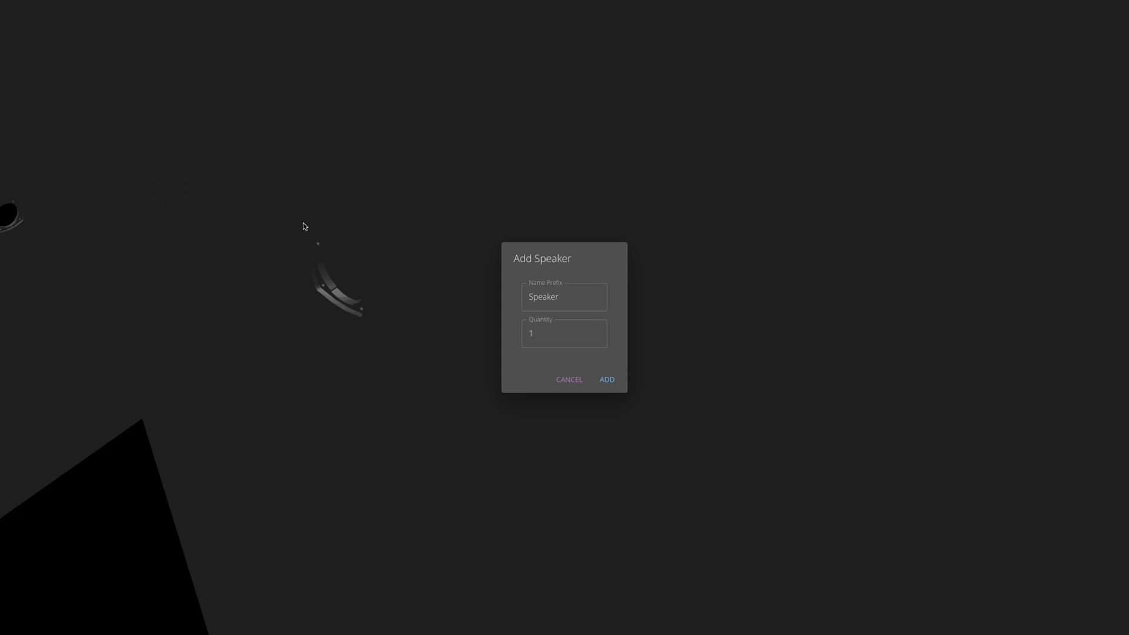
Step: Confirm ADD in the Add Speaker dialog and open Window > Routing
{"action": "left_click", "coordinate": [564, 333]}
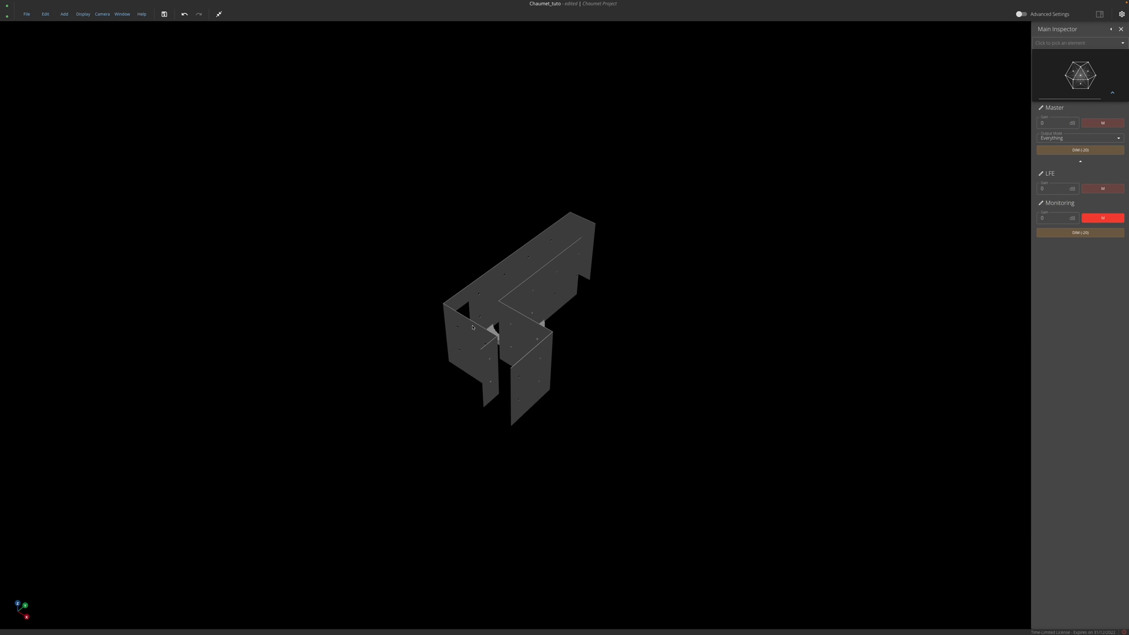
{"action": "left_click", "coordinate": [122, 13]}
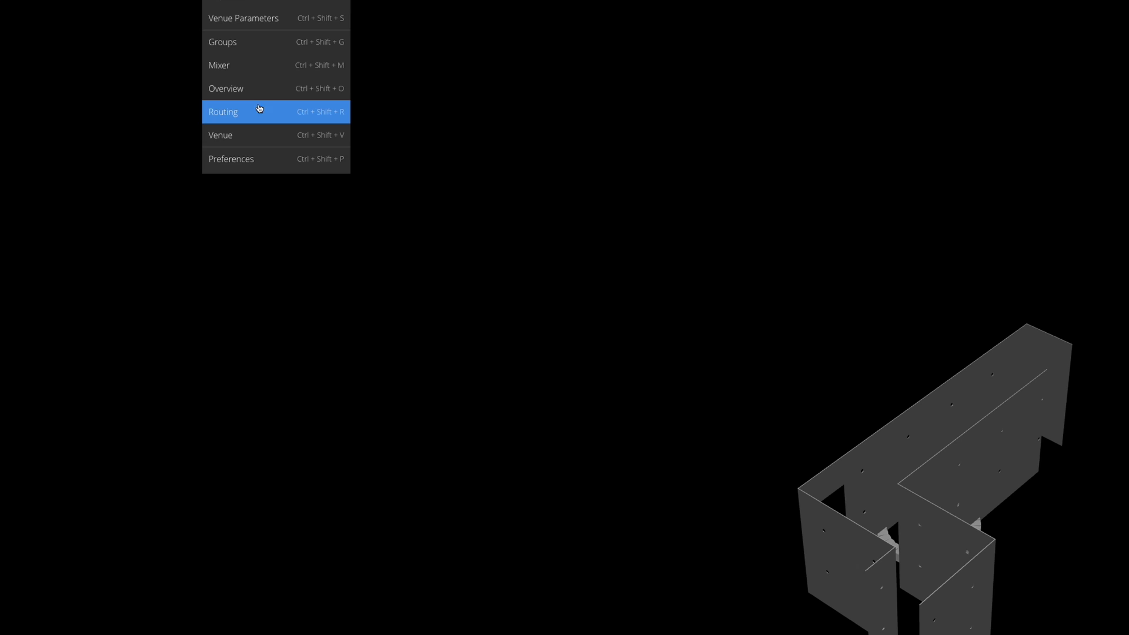
{"action": "left_click", "coordinate": [224, 112]}
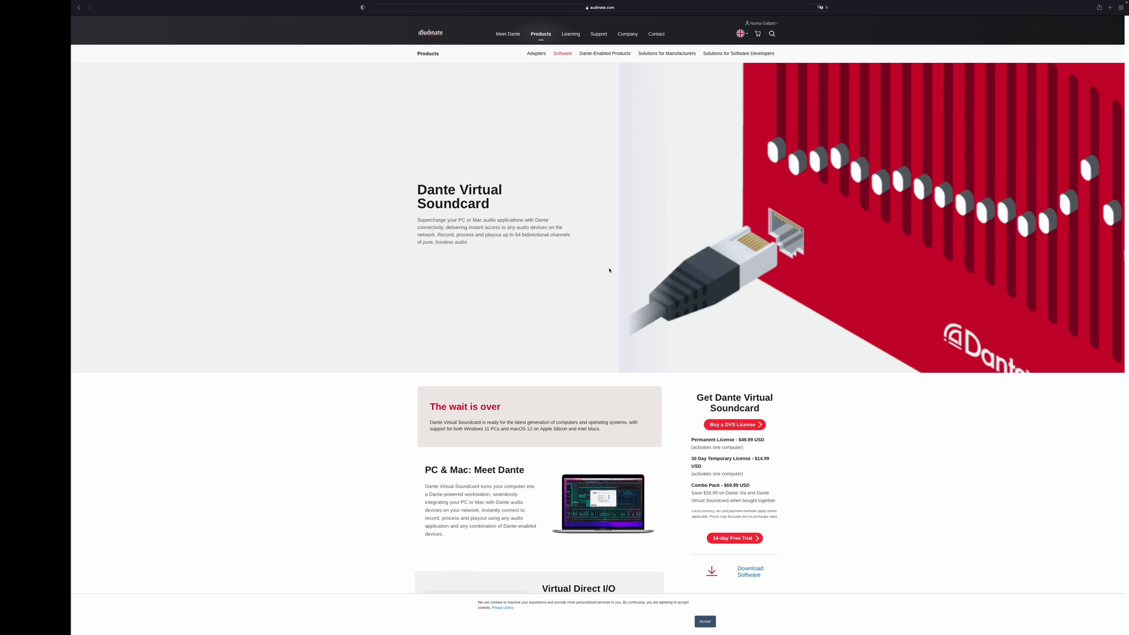
{"action": "scroll", "scroll_direction": "down", "scroll_amount": 3}
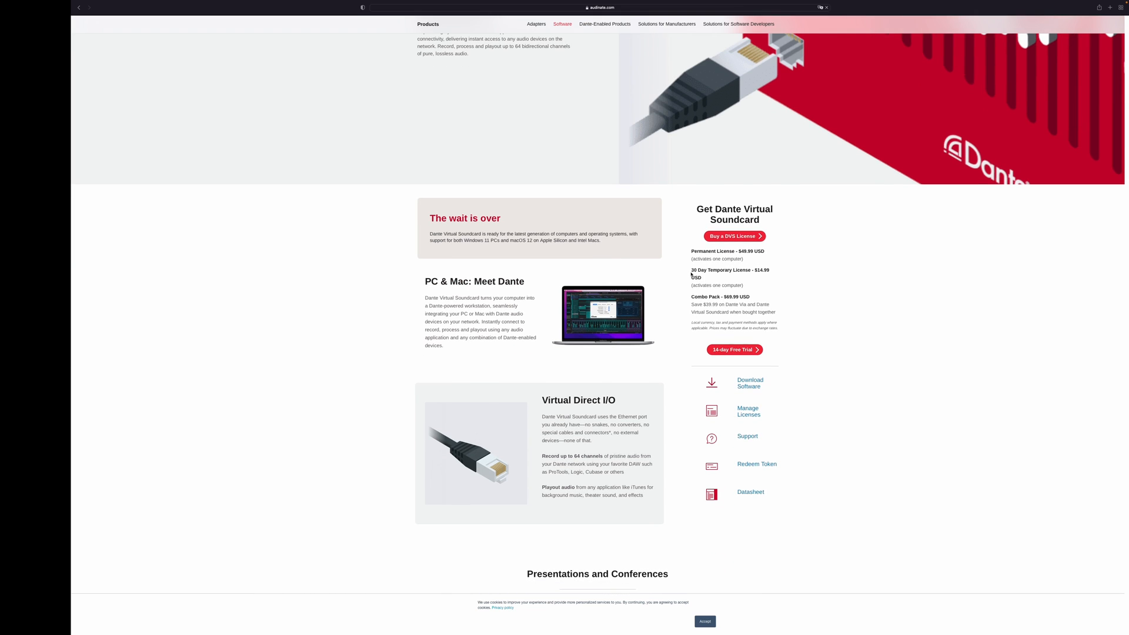
{"action": "left_click", "coordinate": [734, 237]}
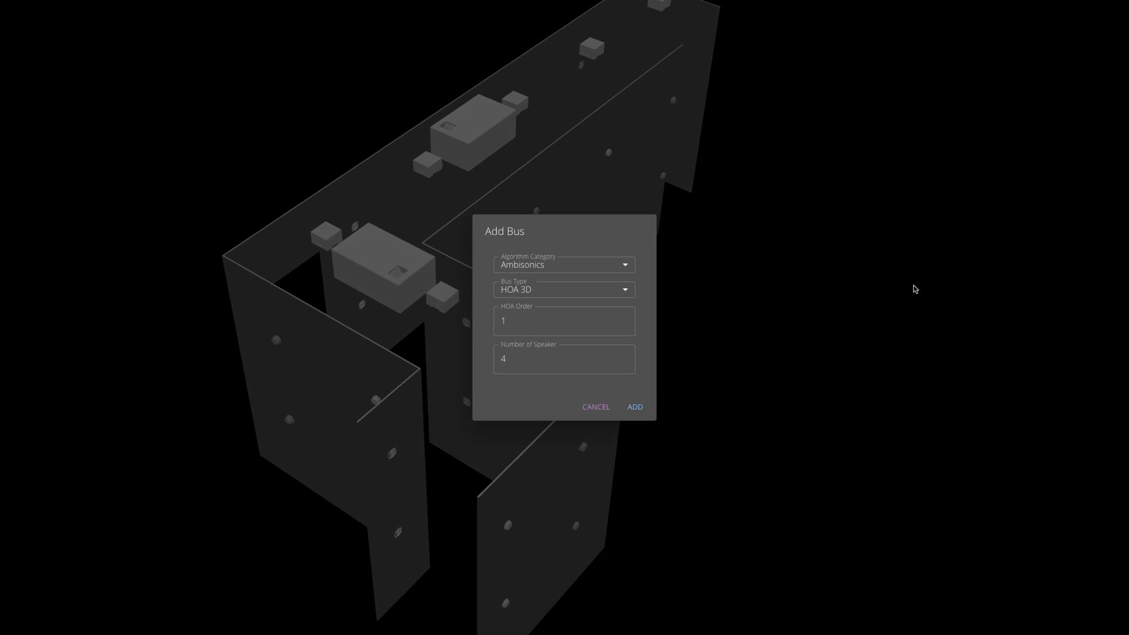
Step: Add an Amplitude Panning bus of type KNN with 37 speakers
{"action": "left_click", "coordinate": [564, 264]}
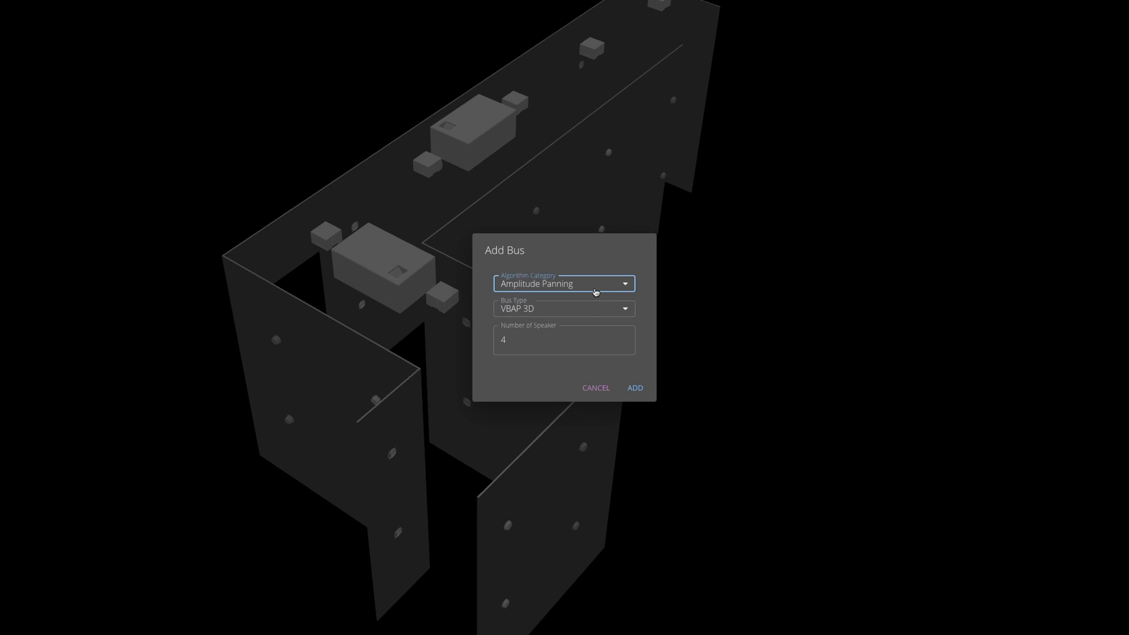
{"action": "left_click", "coordinate": [564, 308]}
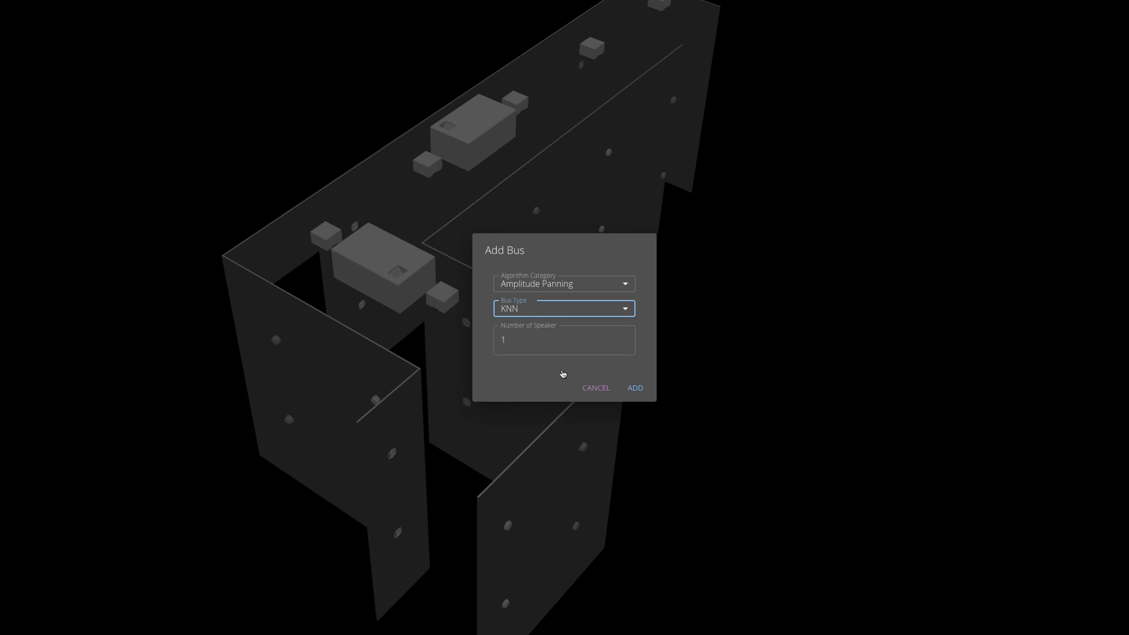
{"action": "type", "text": "37"}
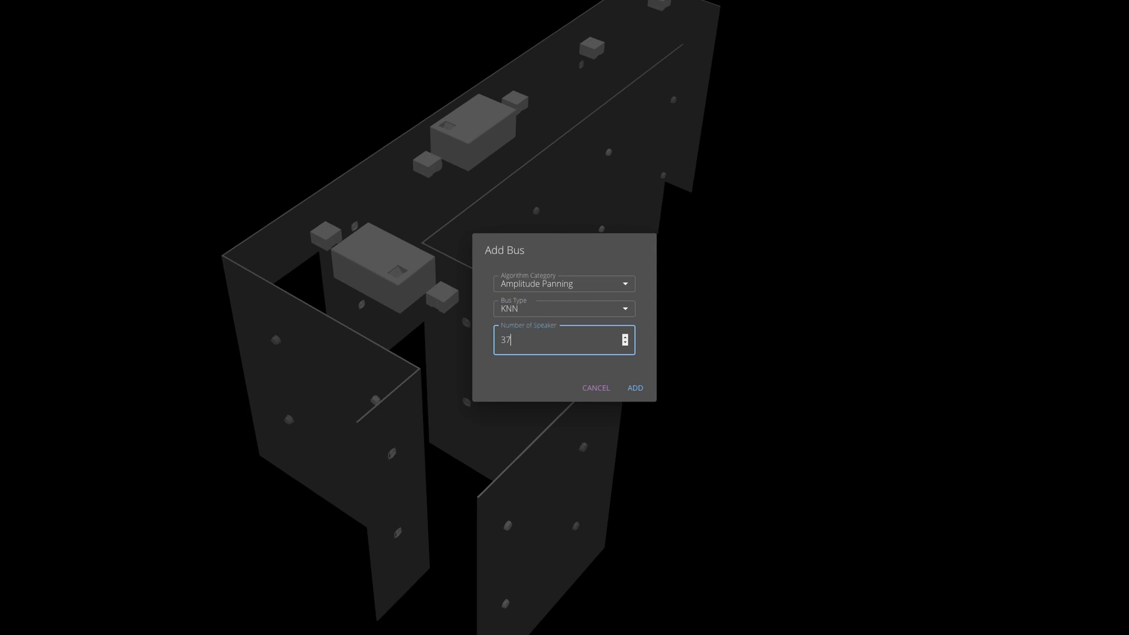
{"action": "left_click", "coordinate": [634, 388]}
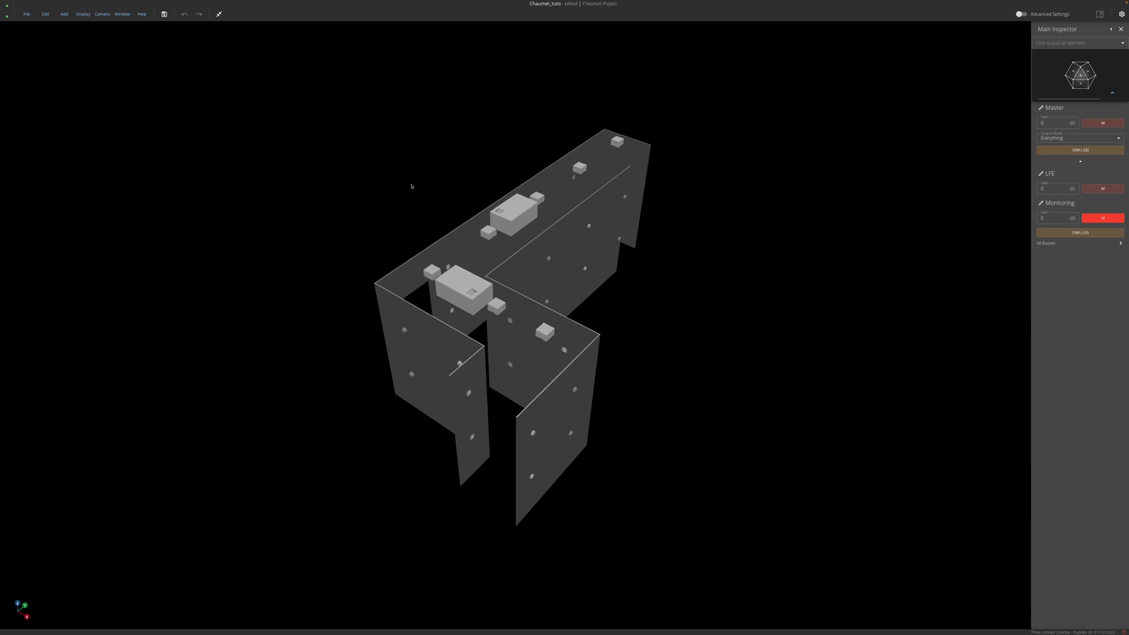
{"action": "left_click", "coordinate": [122, 14]}
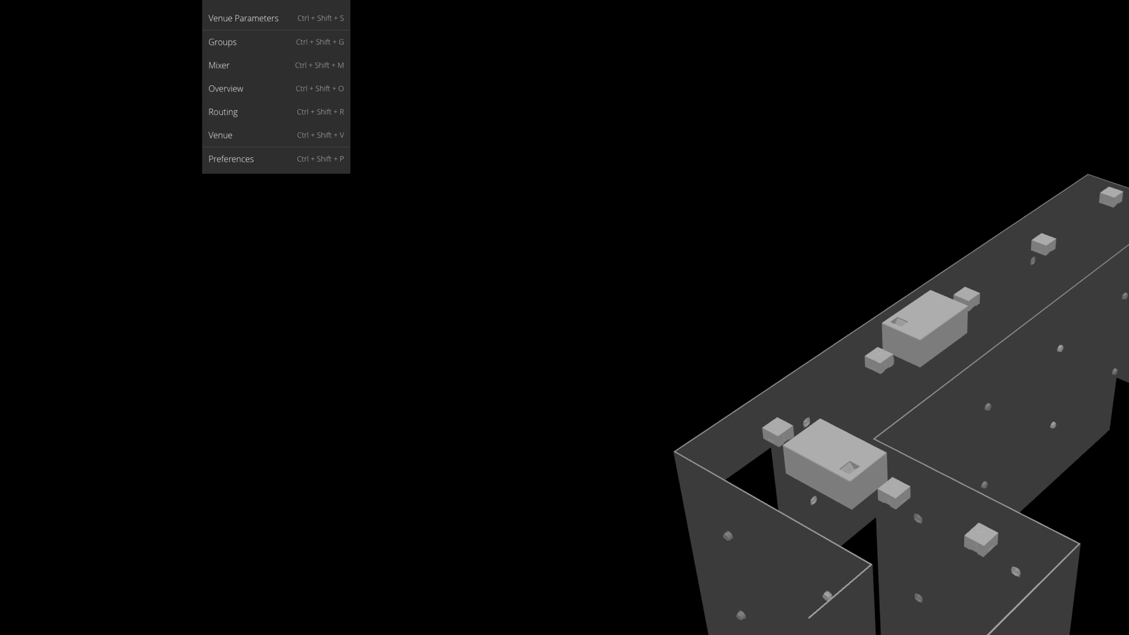
{"action": "left_click", "coordinate": [224, 112]}
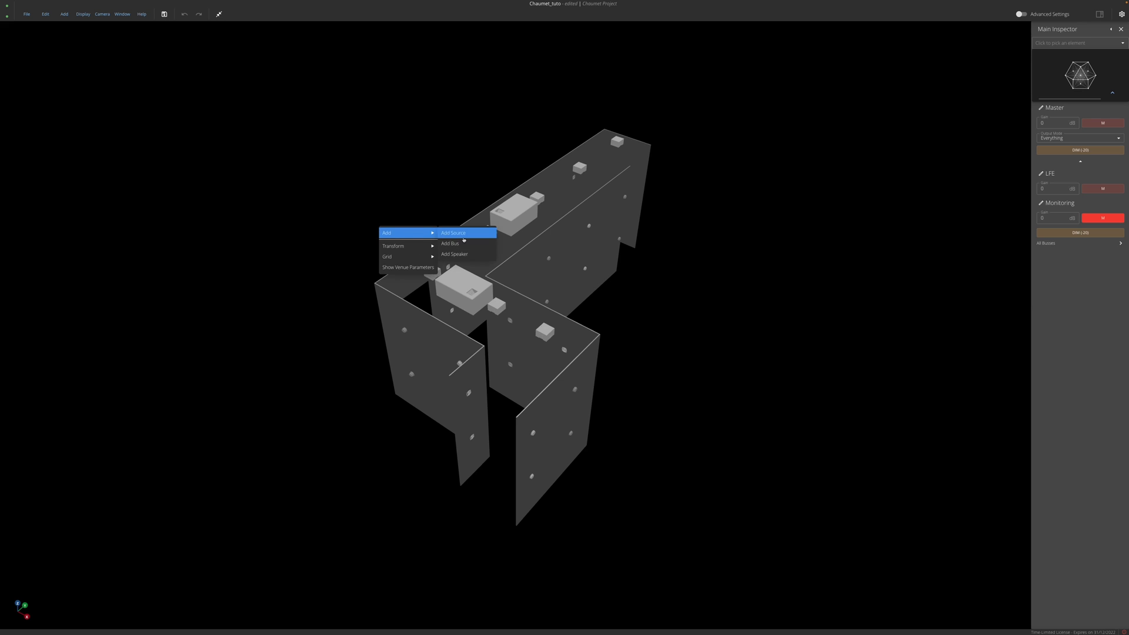
Step: Add 32 mono virtual sources through the Add Source dialog
{"action": "left_click", "coordinate": [453, 233]}
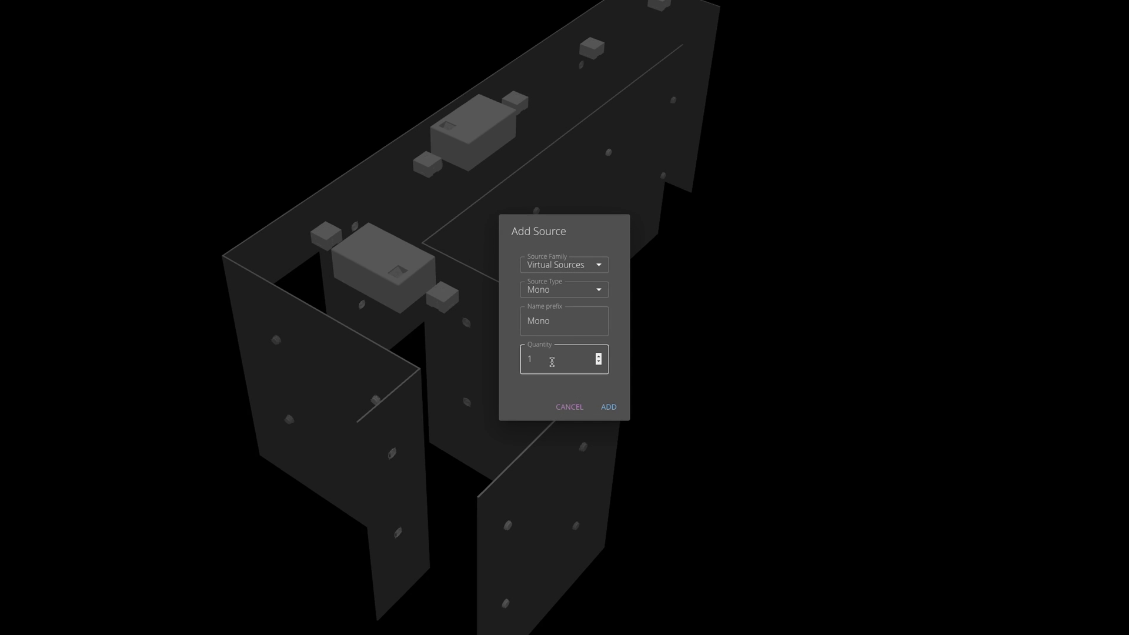
{"action": "type", "text": "32"}
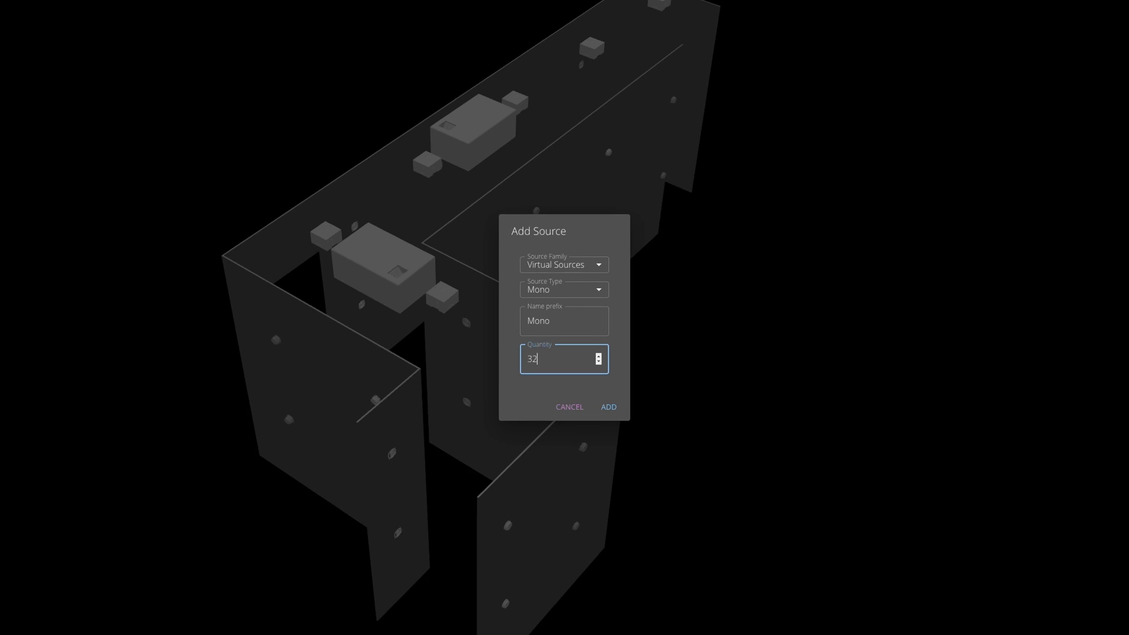
{"action": "left_click", "coordinate": [608, 407]}
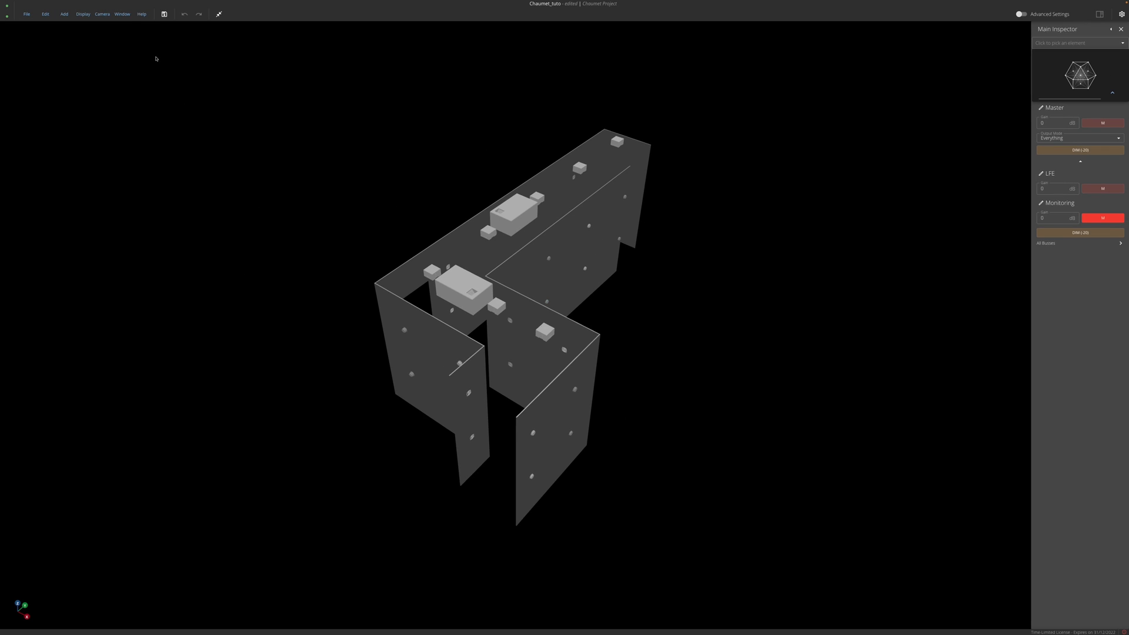
Step: Patch input channels one-to-one to the mono sources in the Routing input matrix
{"action": "left_click", "coordinate": [122, 13]}
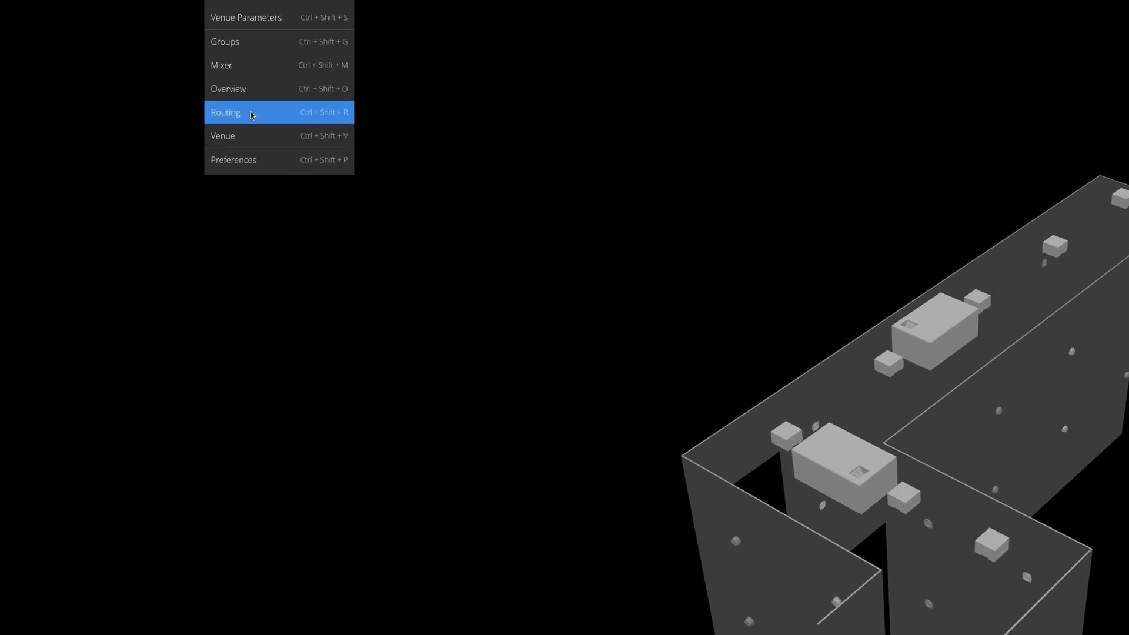
{"action": "left_click", "coordinate": [225, 113]}
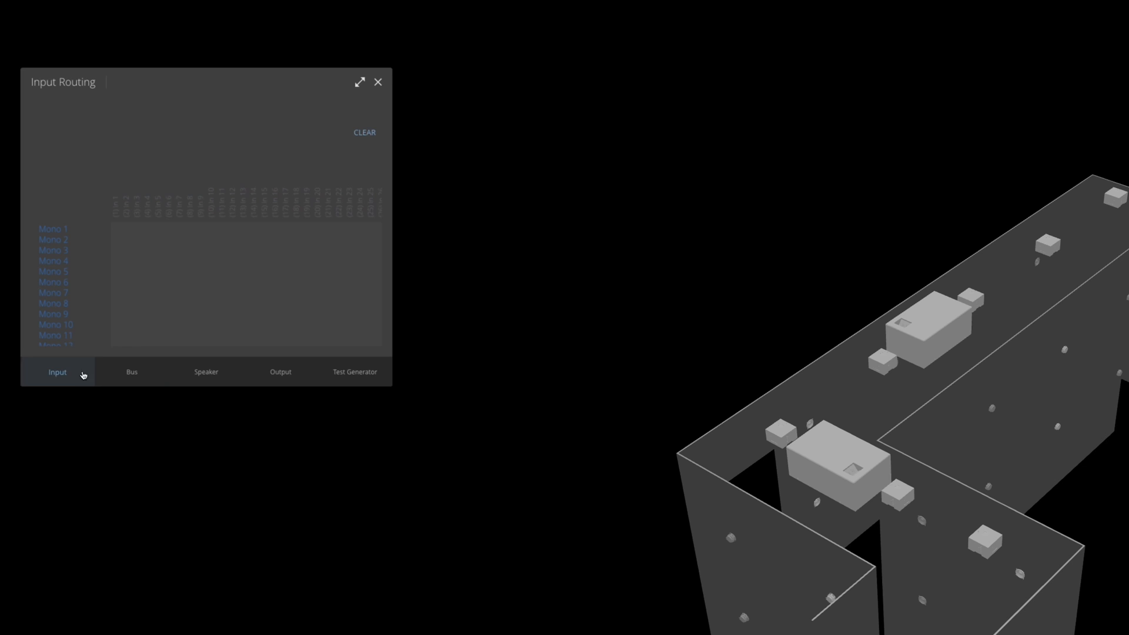
{"action": "left_click", "coordinate": [136, 249]}
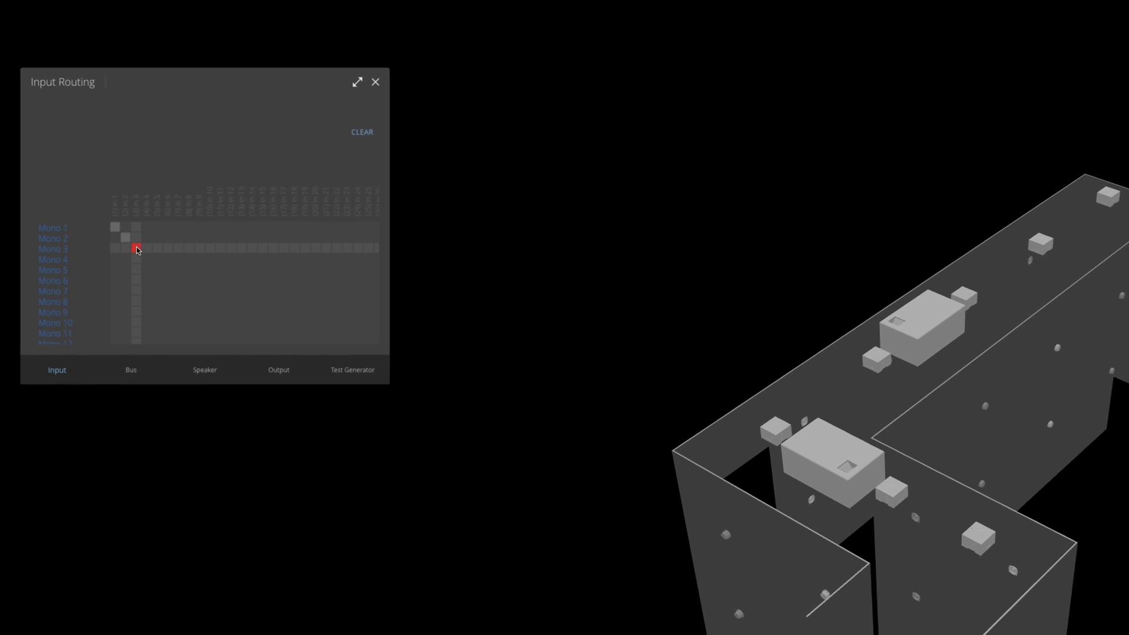
{"action": "left_click", "coordinate": [130, 369]}
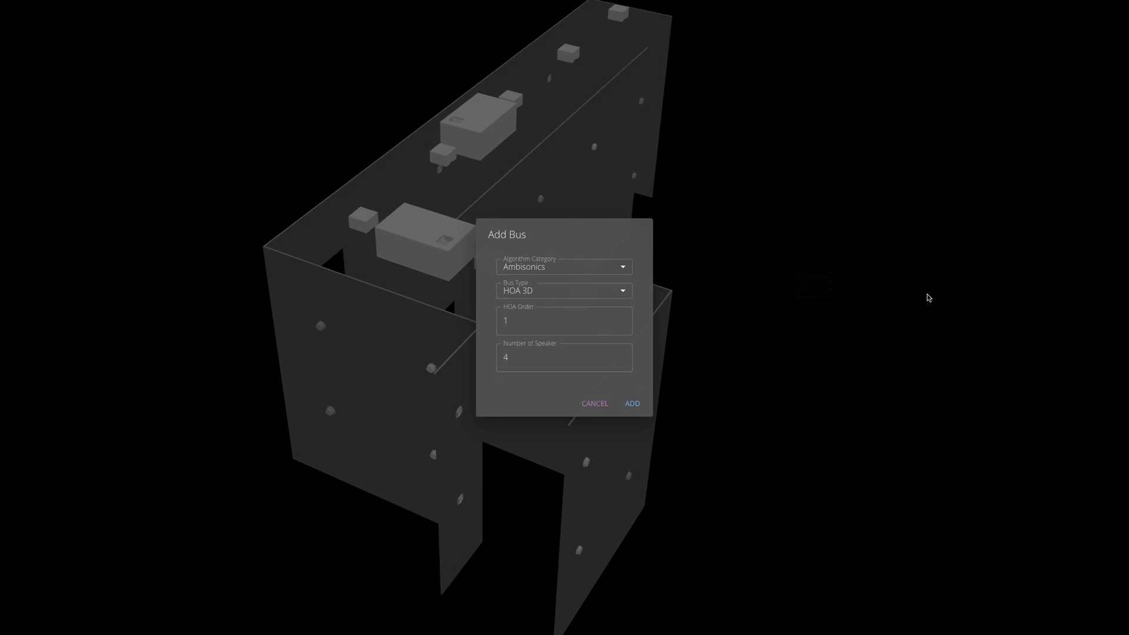
Step: Compare the bus categories and types, including HOA 3D, Binaural and Stereo
{"action": "left_click", "coordinate": [564, 290]}
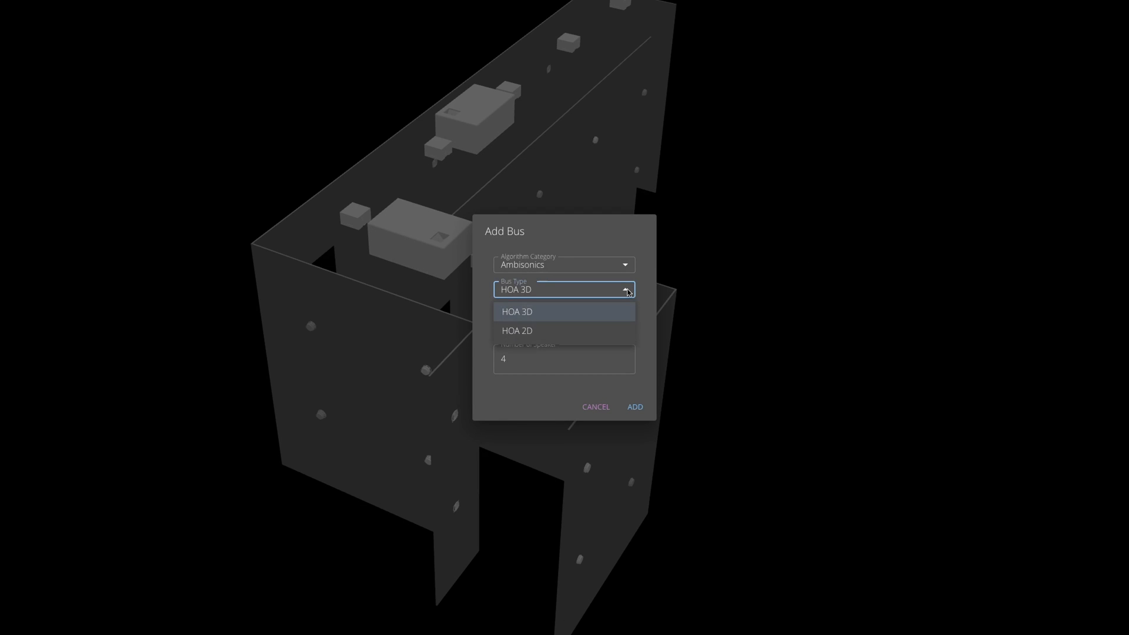
{"action": "left_click", "coordinate": [516, 311]}
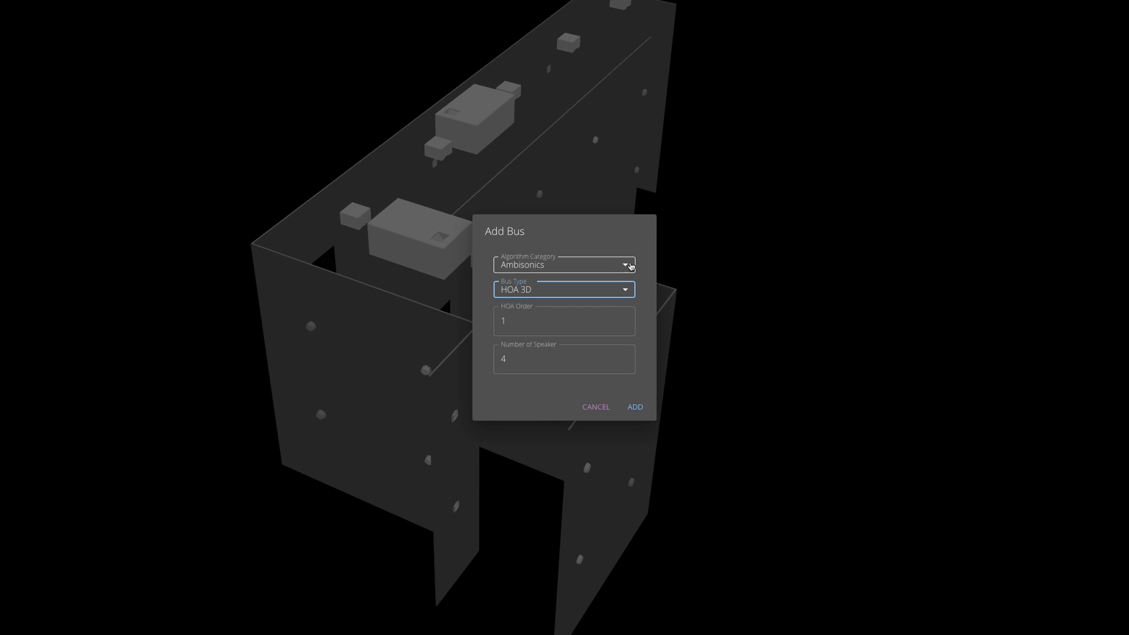
{"action": "left_click", "coordinate": [564, 264]}
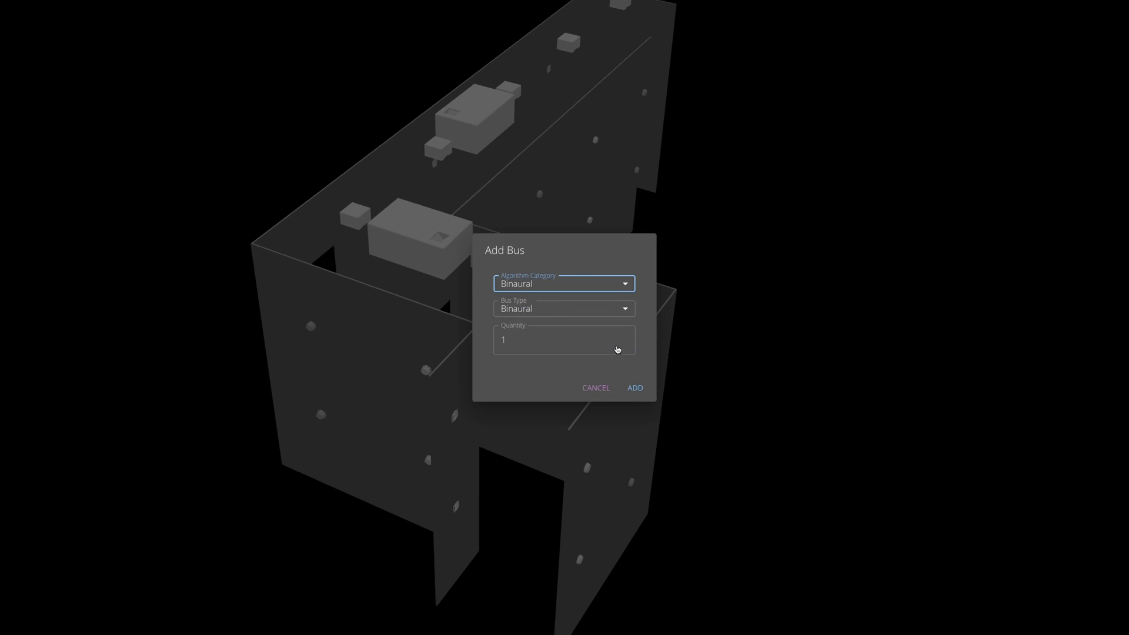
{"action": "left_click", "coordinate": [564, 308]}
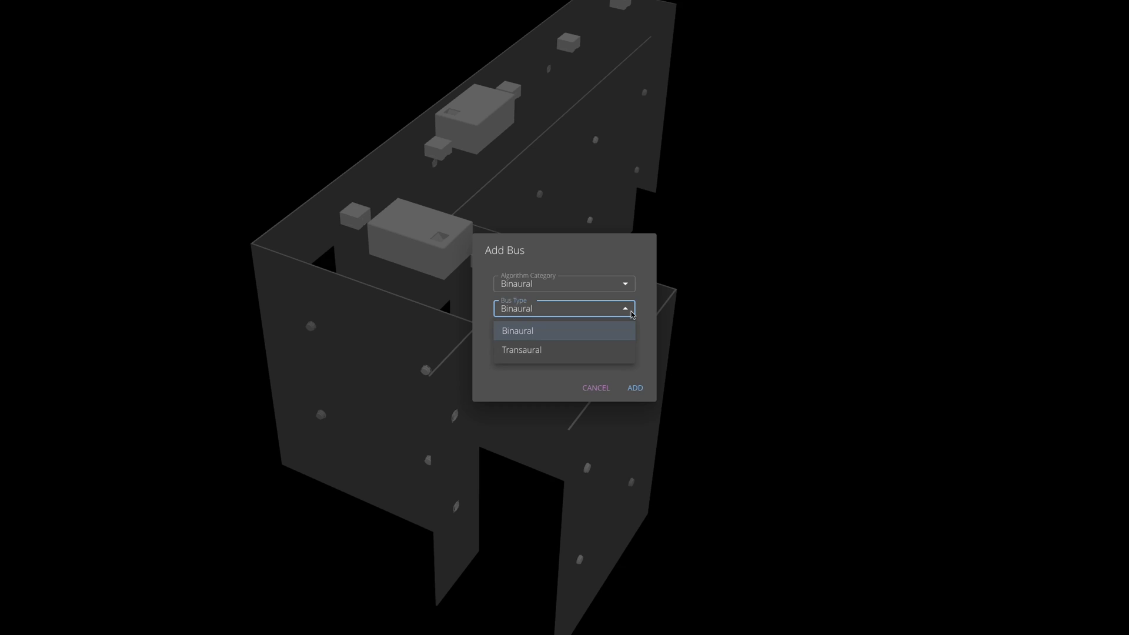
{"action": "left_click", "coordinate": [564, 283]}
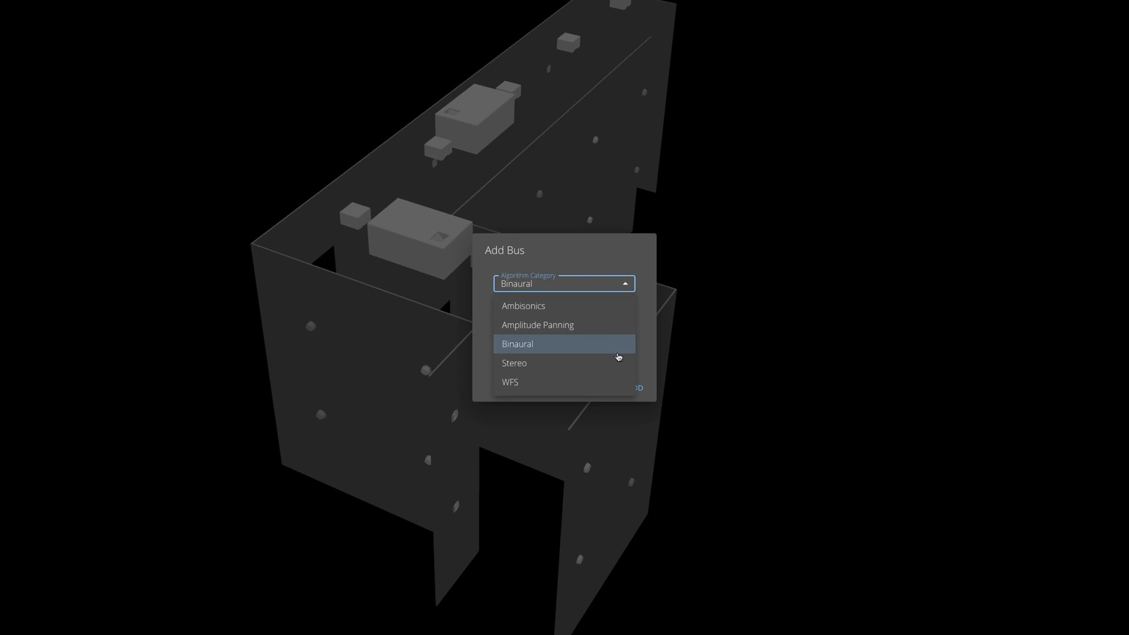
{"action": "left_click", "coordinate": [514, 363]}
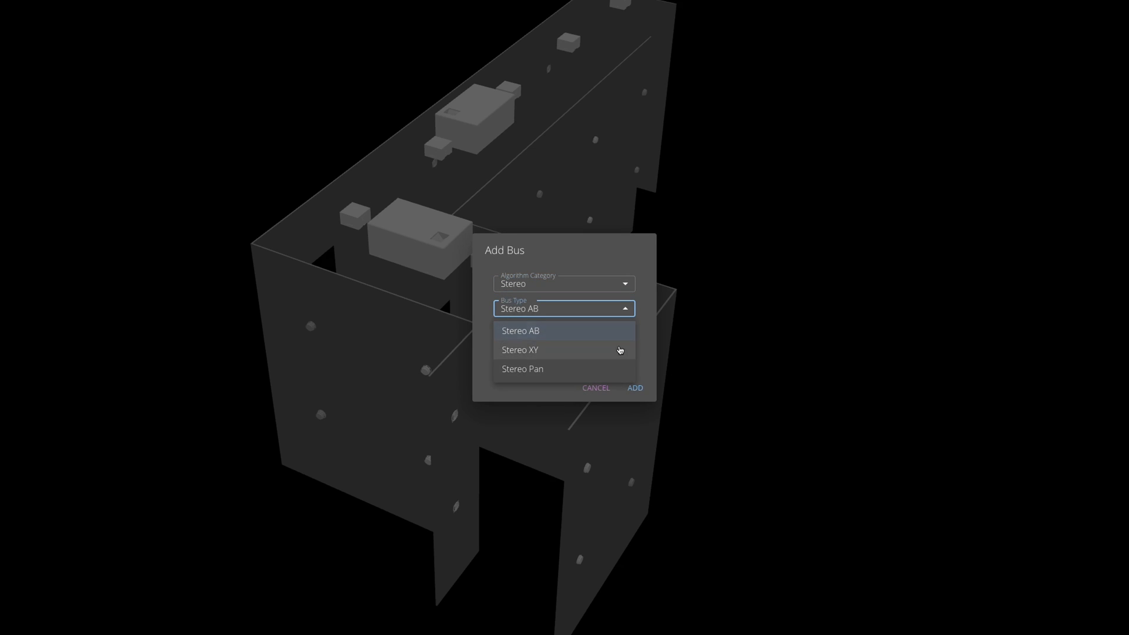
Step: Create an Amplitude Panning KNN bus with 37 speakers
{"action": "left_click", "coordinate": [520, 330]}
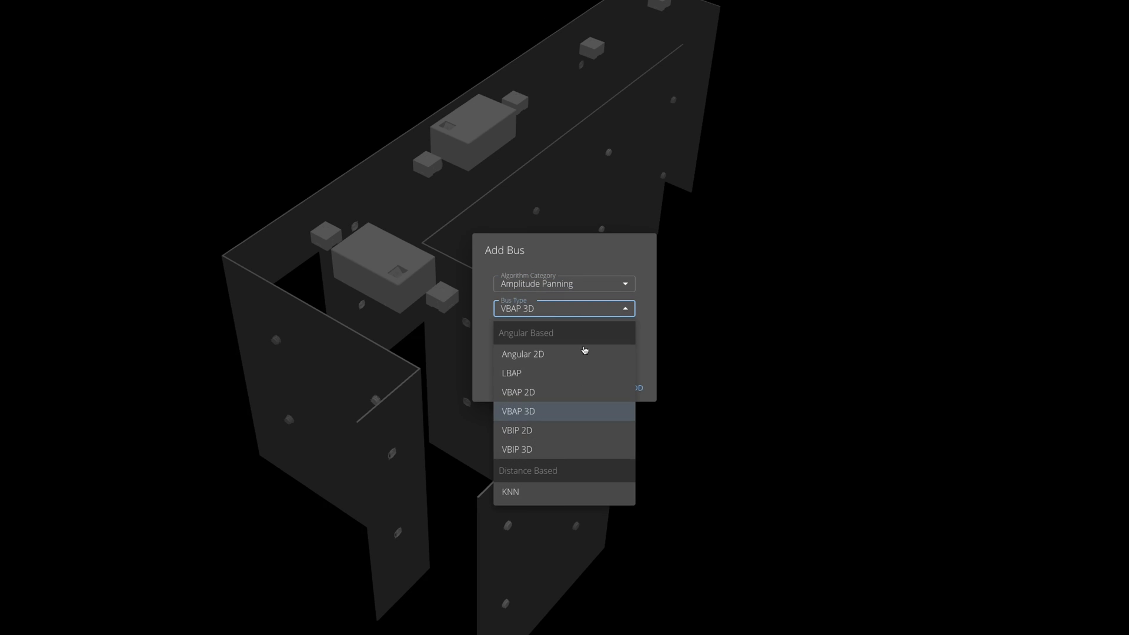
{"action": "left_click", "coordinate": [510, 491]}
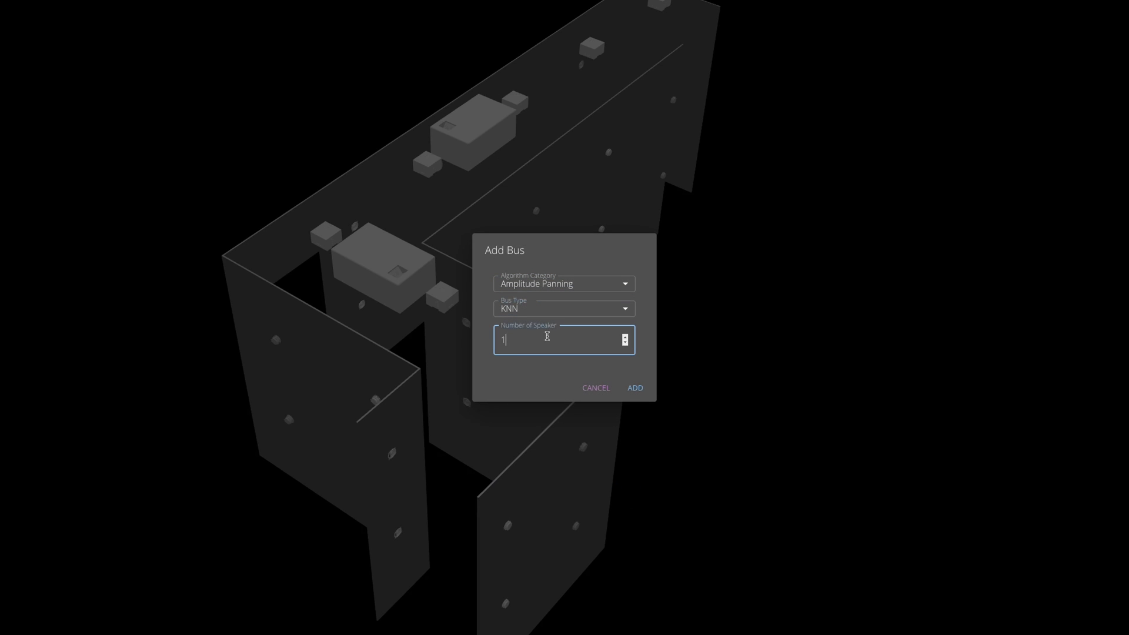
{"action": "left_click", "coordinate": [634, 388]}
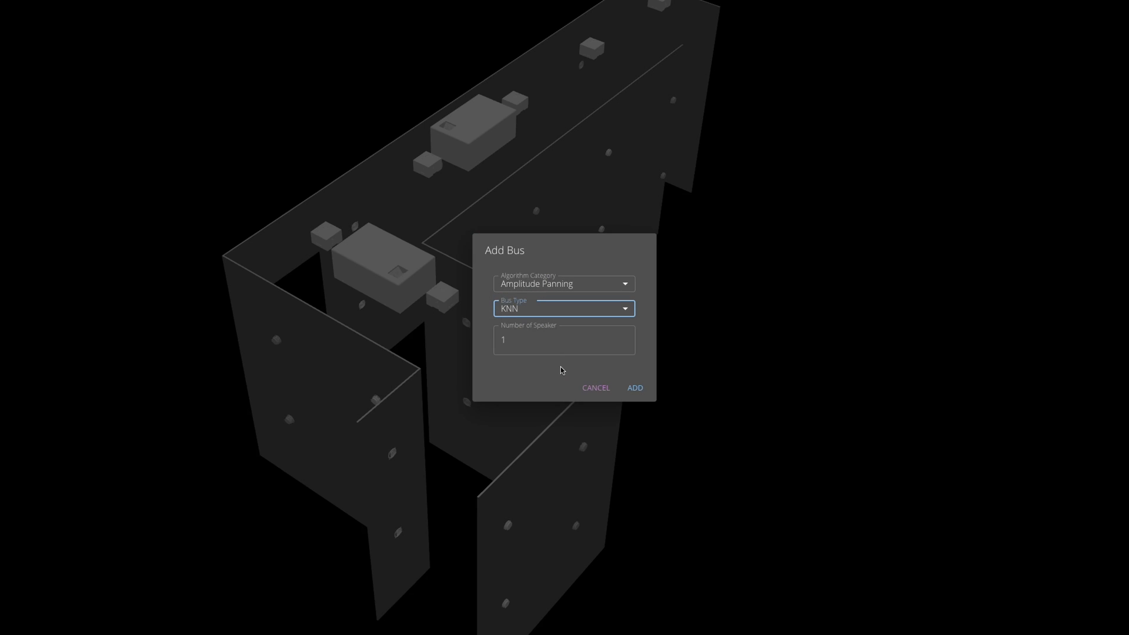
{"action": "left_click", "coordinate": [564, 340]}
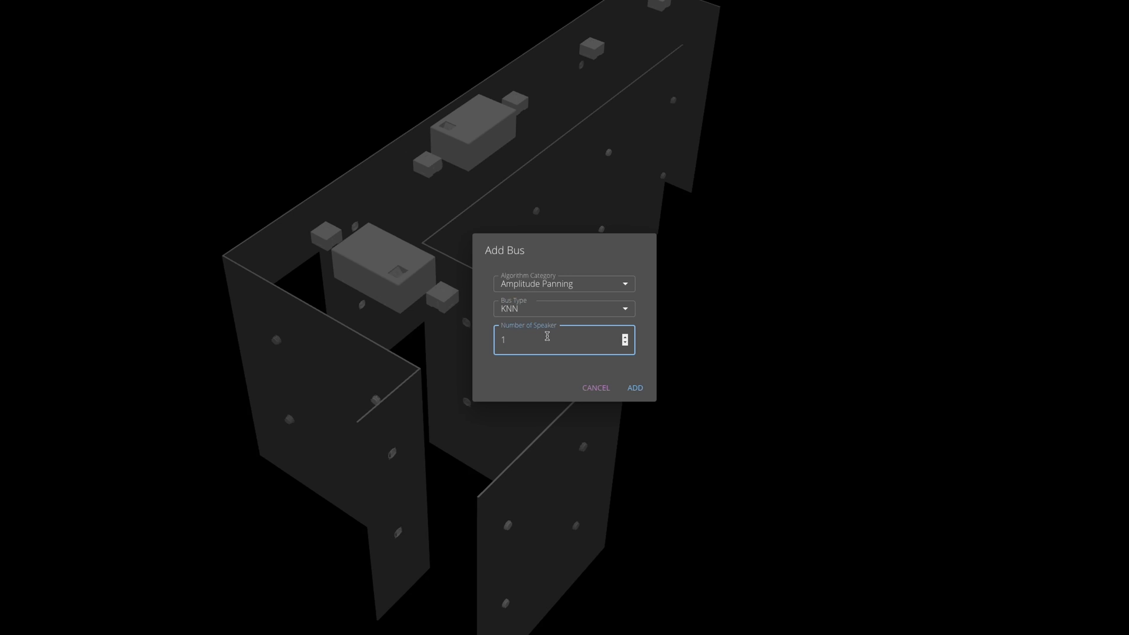
{"action": "type", "text": "37"}
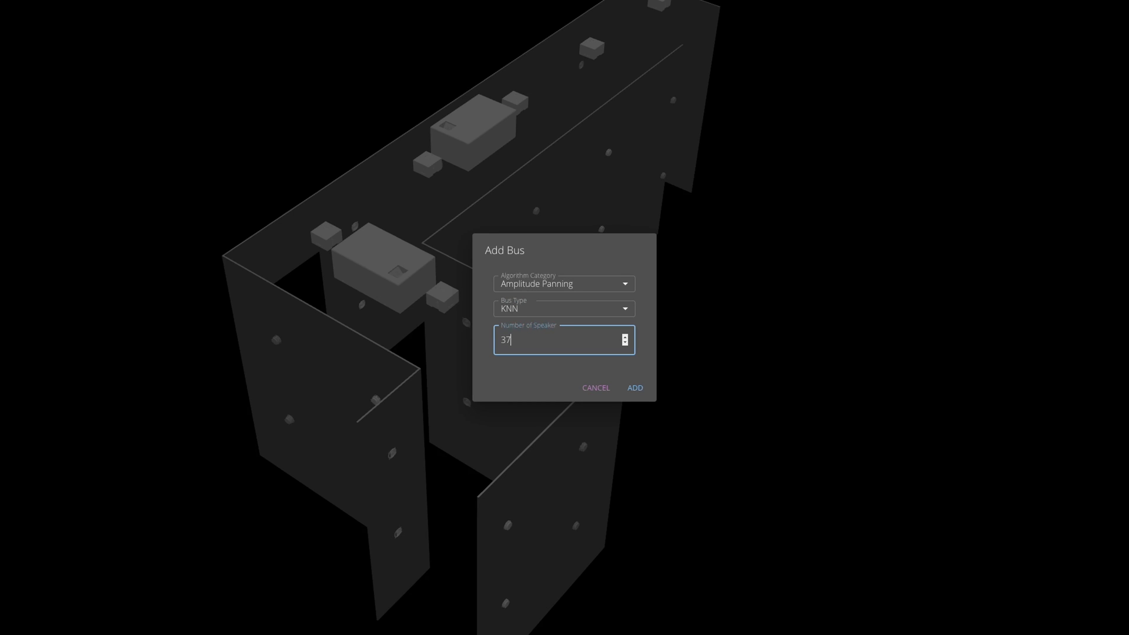
{"action": "left_click", "coordinate": [635, 387]}
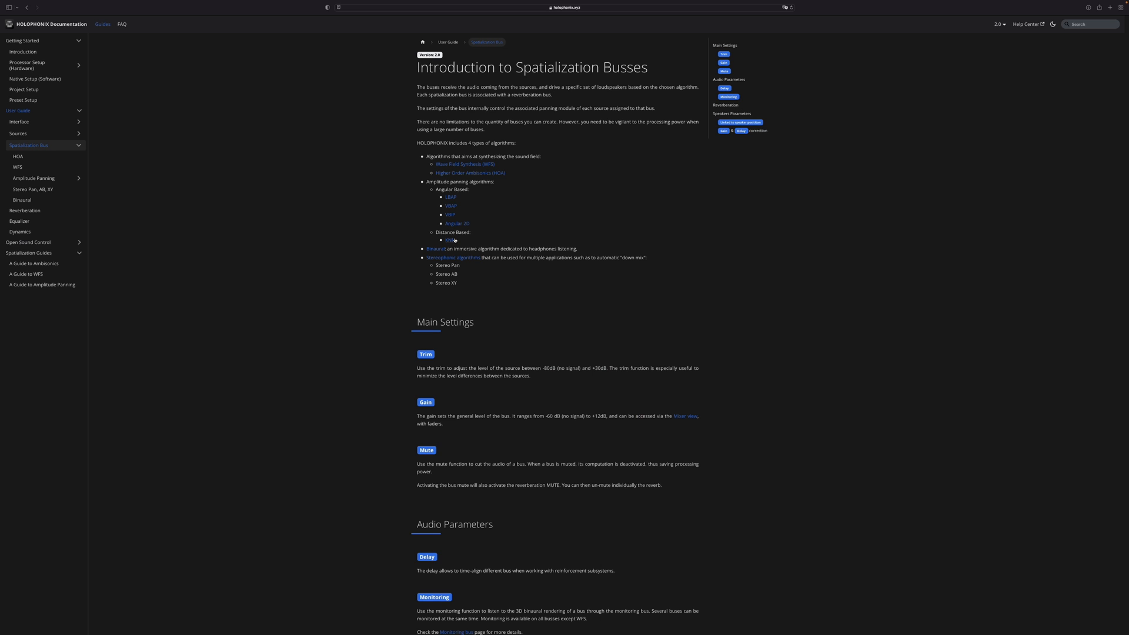
Step: Open the KNN link under Distance Based on the Spatialization Busses page
{"action": "left_click", "coordinate": [449, 240]}
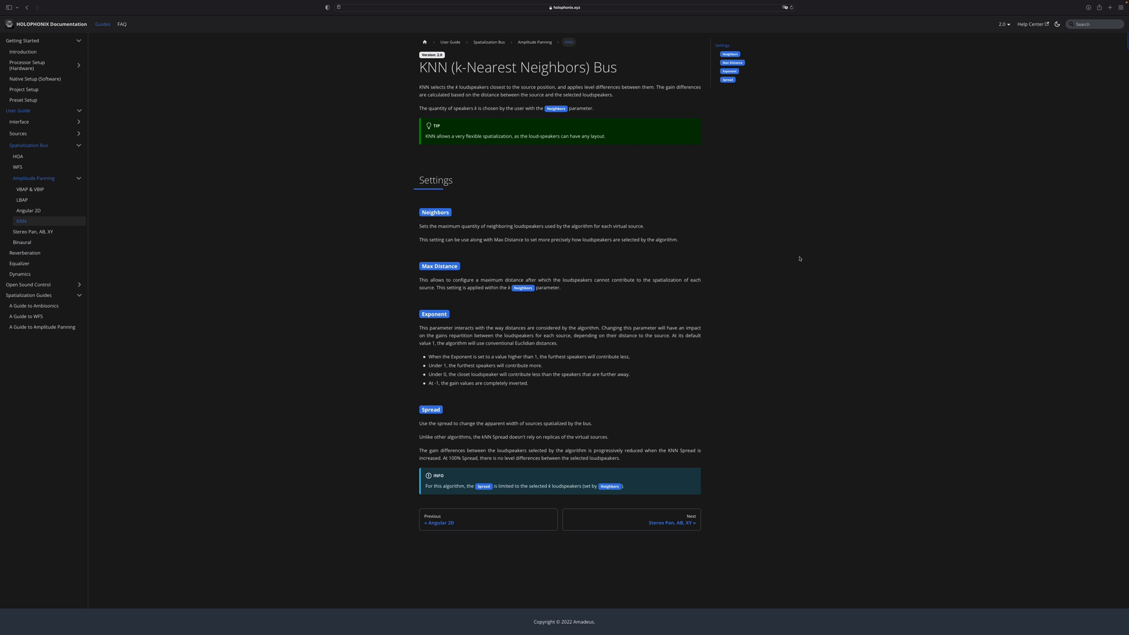
{"action": "mouse_move", "coordinate": [898, 256]}
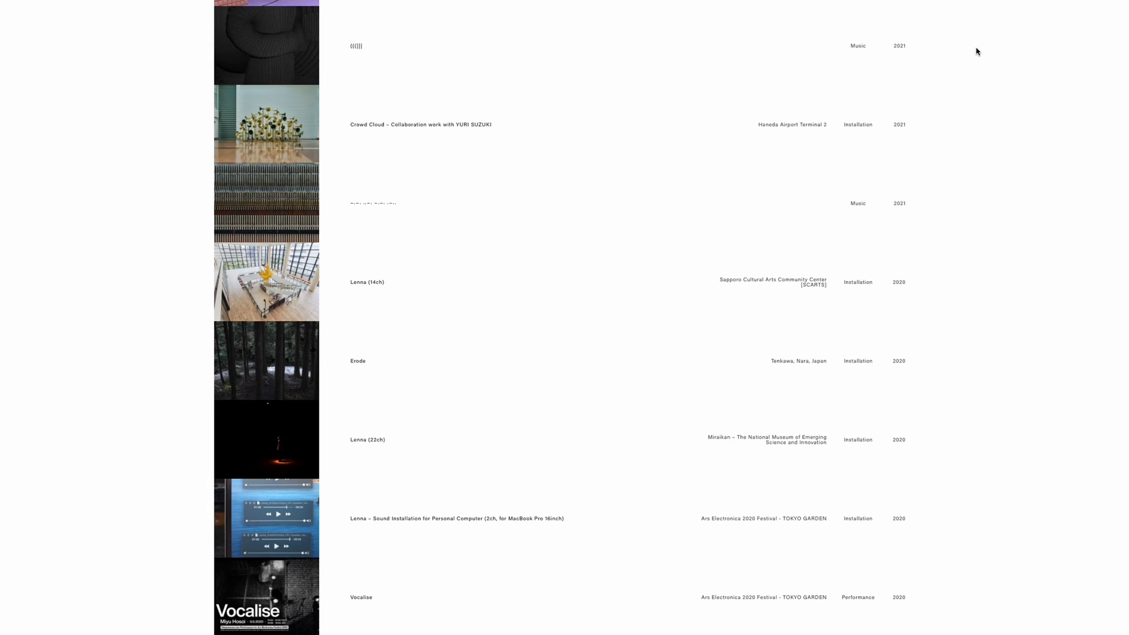
{"action": "scroll", "scroll_direction": "down", "scroll_amount": 3}
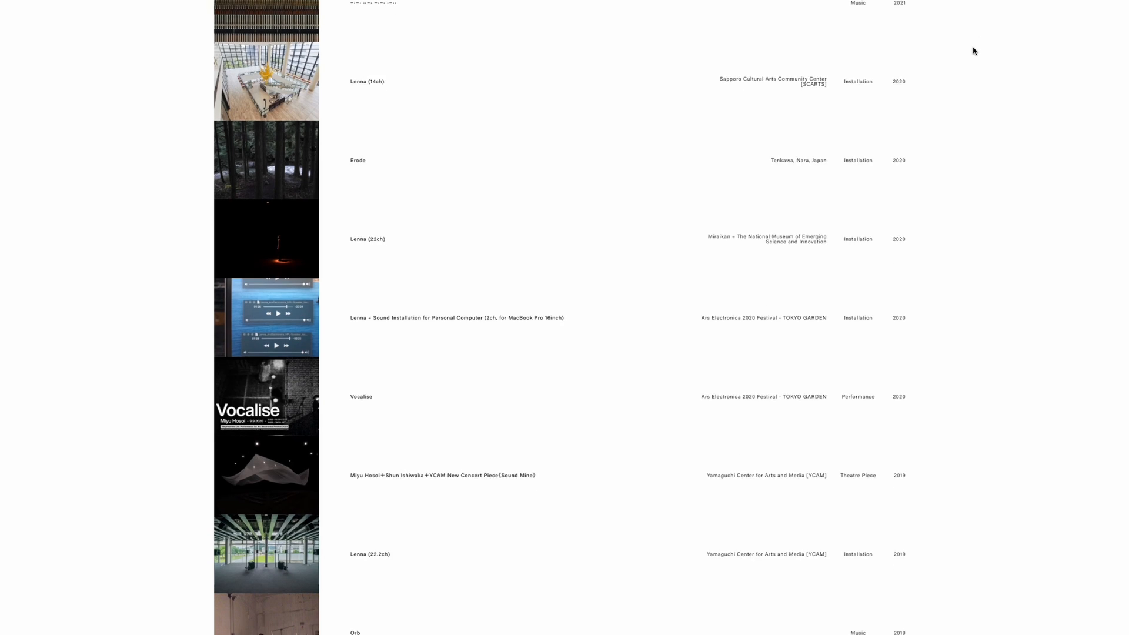
{"action": "scroll", "scroll_direction": "down", "scroll_amount": 3}
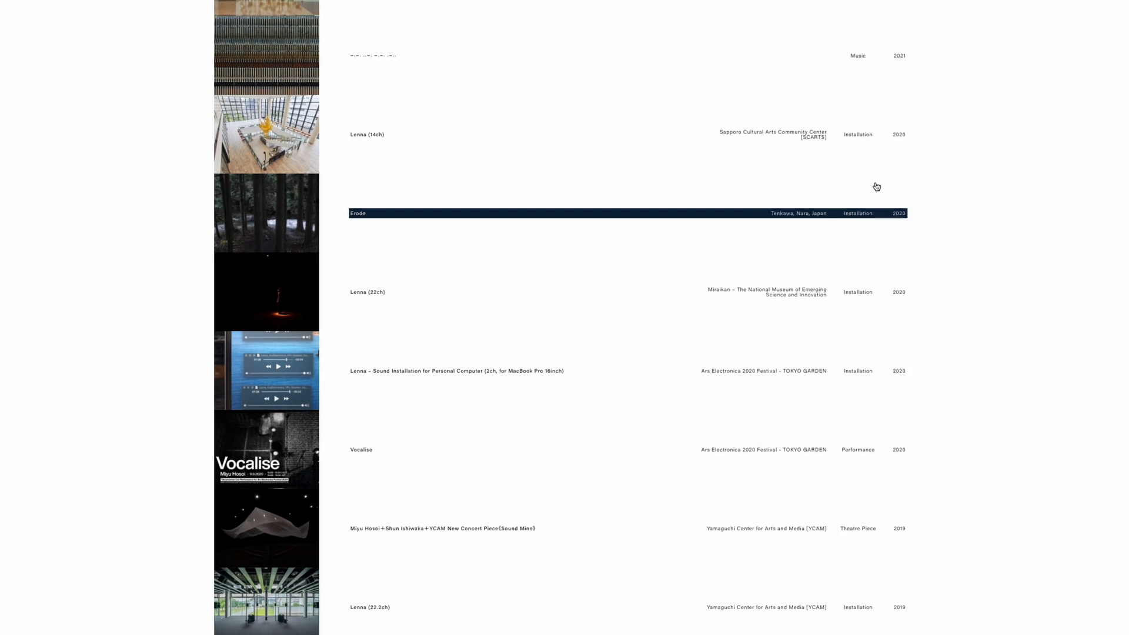
{"action": "scroll", "scroll_direction": "down", "scroll_amount": 3}
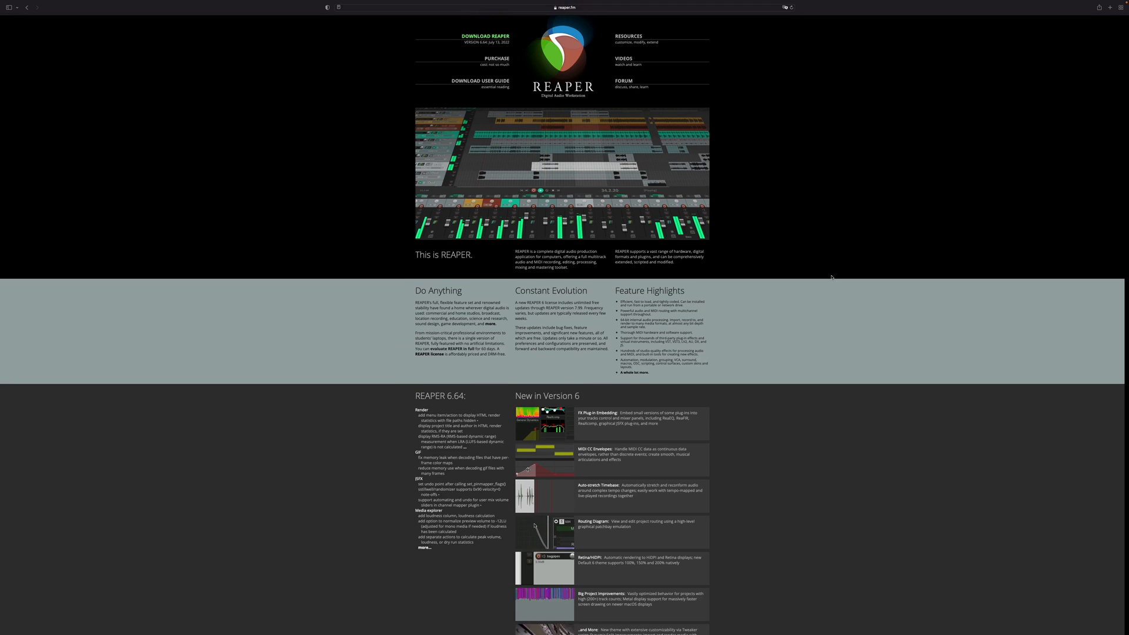
Step: Enter holophonix.xyz in the browser's address bar
{"action": "type", "text": "holophonix.xyz"}
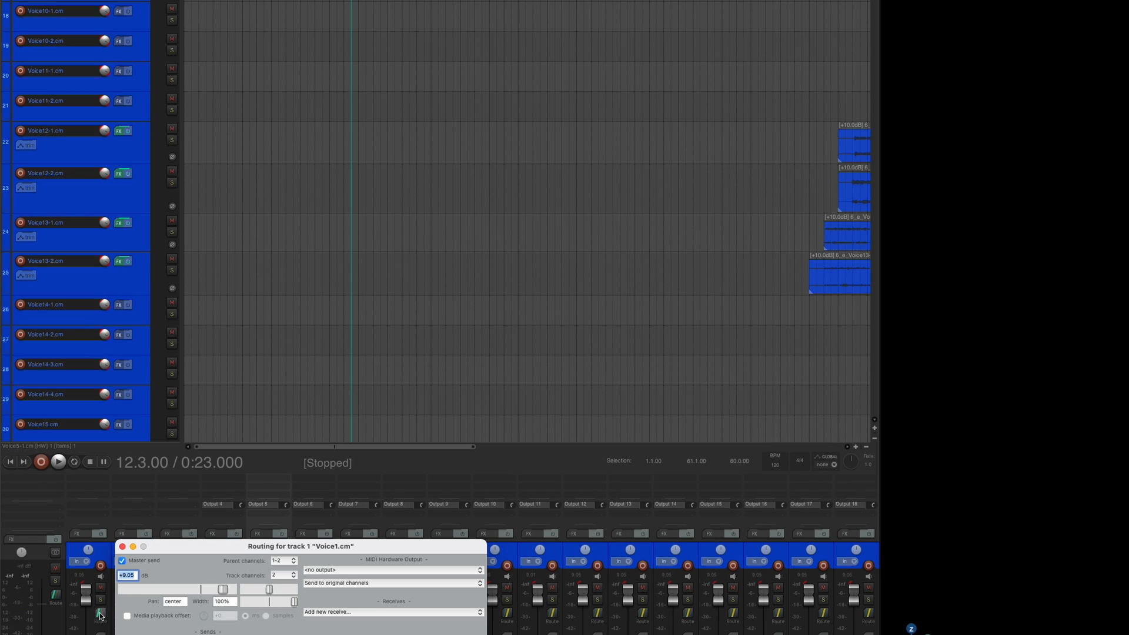
Step: Untick Master send in the Routing window for track Voice1
{"action": "left_click", "coordinate": [122, 561]}
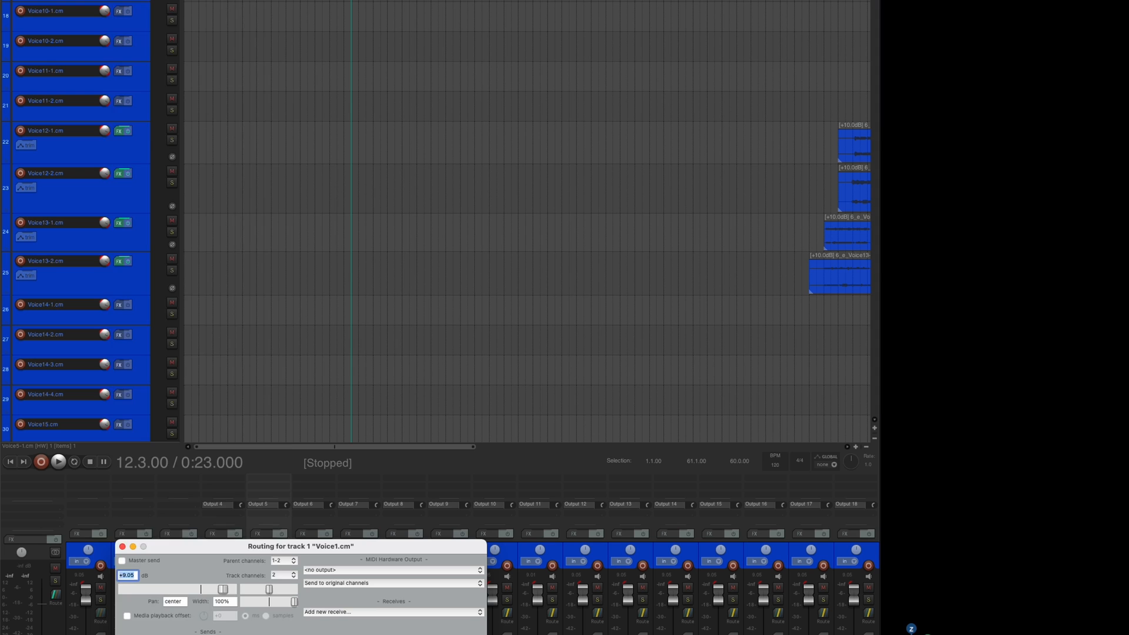
{"action": "left_click", "coordinate": [393, 570]}
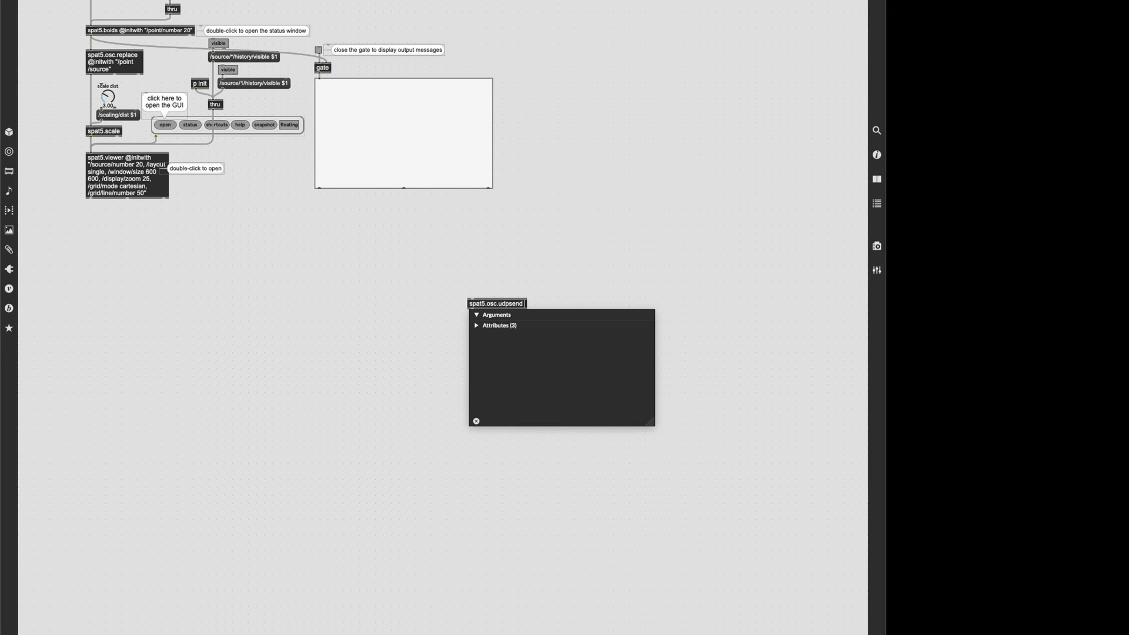
{"action": "left_click", "coordinate": [477, 325]}
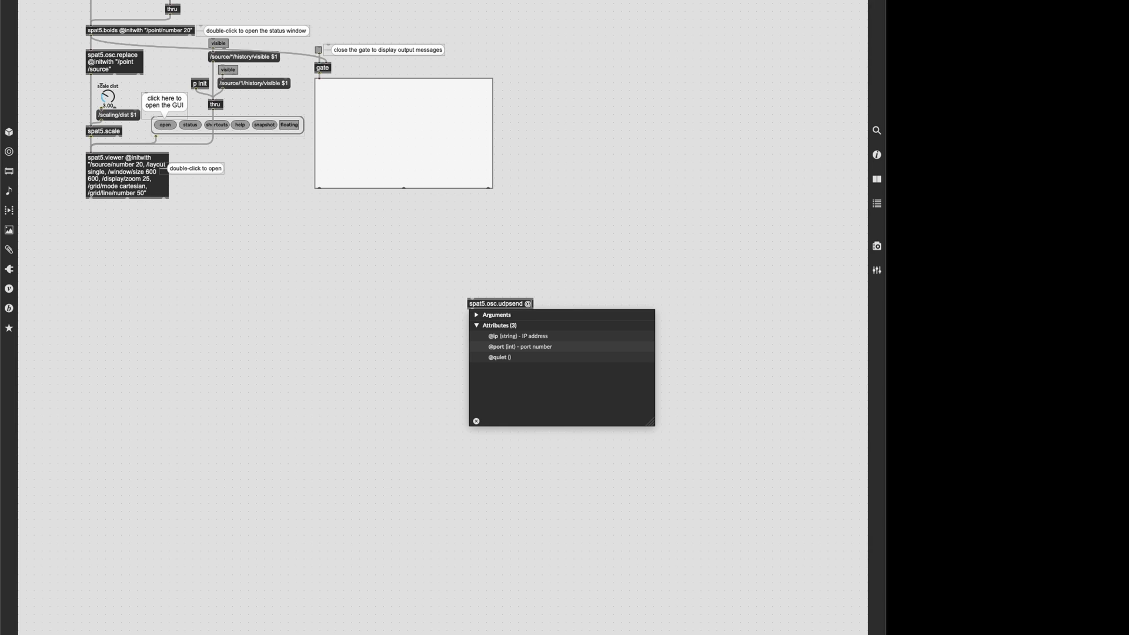
{"action": "left_click", "coordinate": [507, 337]}
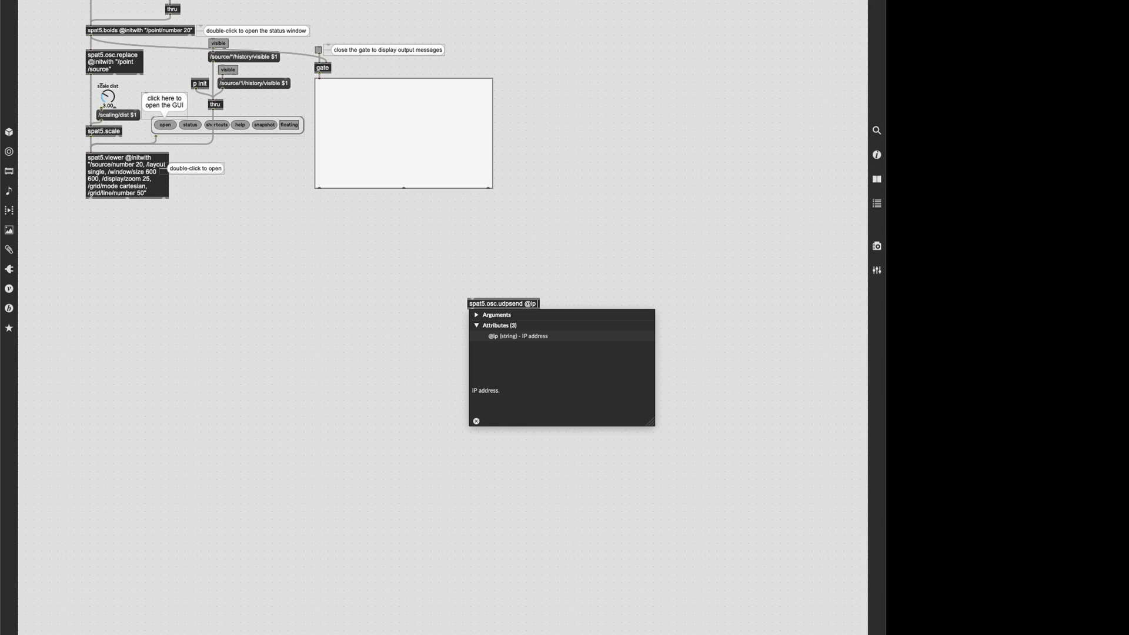
{"action": "type", "text": "127.0.0.1"}
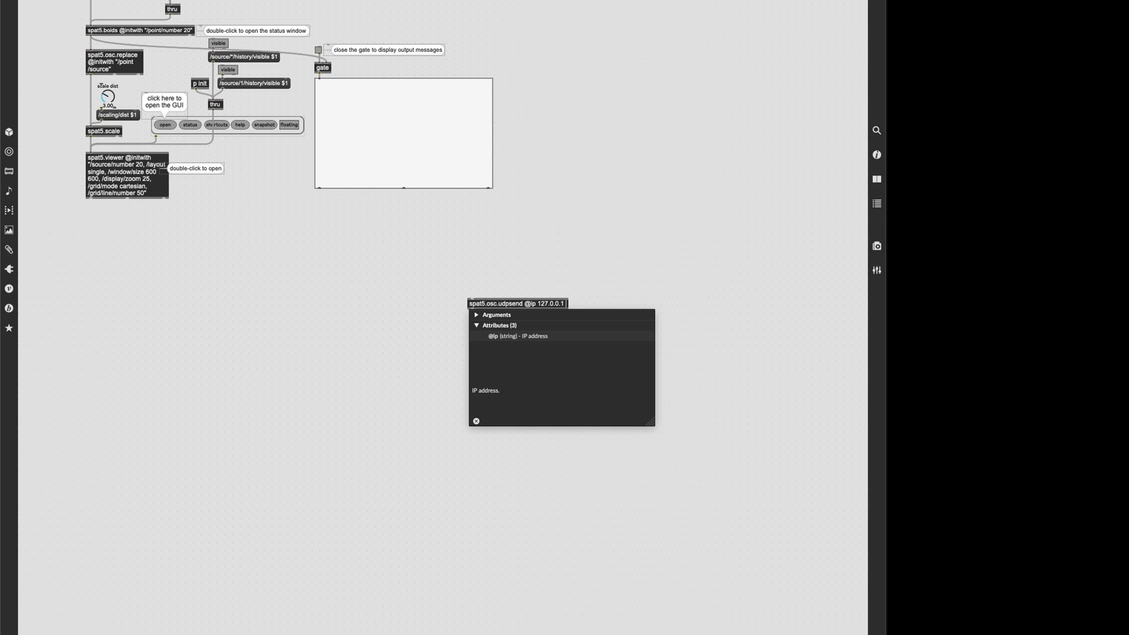
{"action": "type", "text": "@port"}
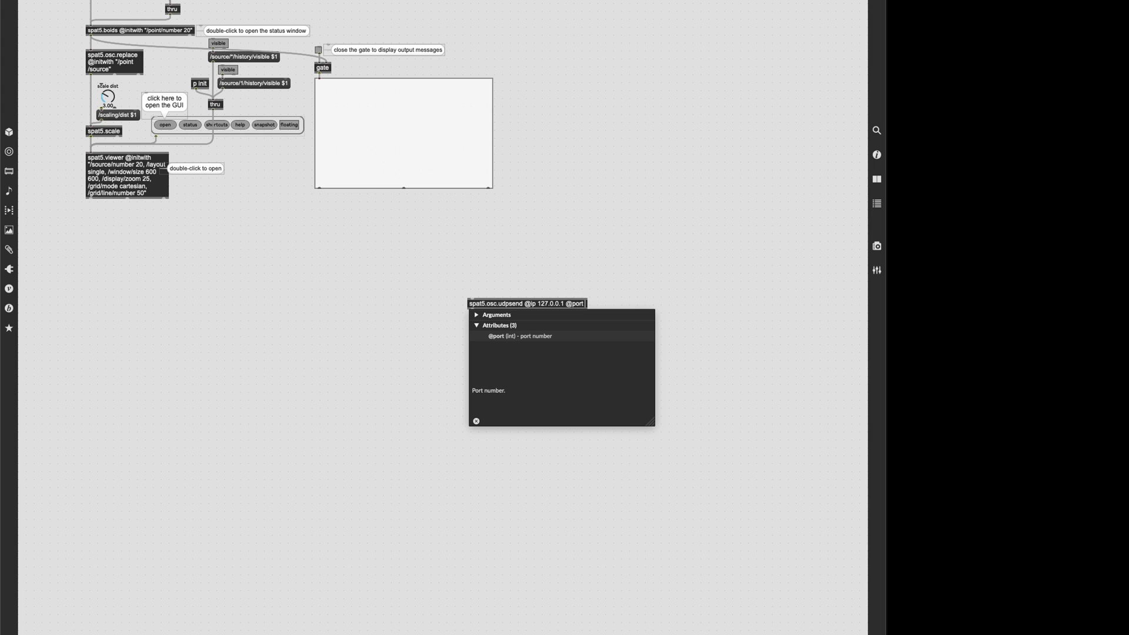
{"action": "type", "text": "4003"}
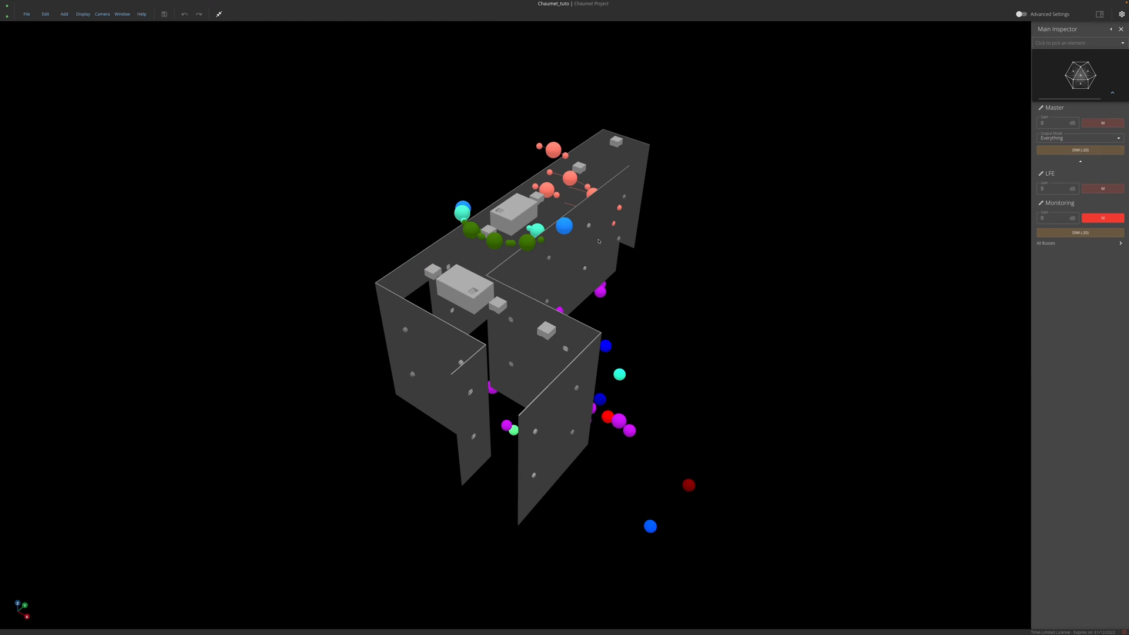
Step: Select the Mono 38 source sphere and edit its Gain in the inspector
{"action": "left_click", "coordinate": [565, 225]}
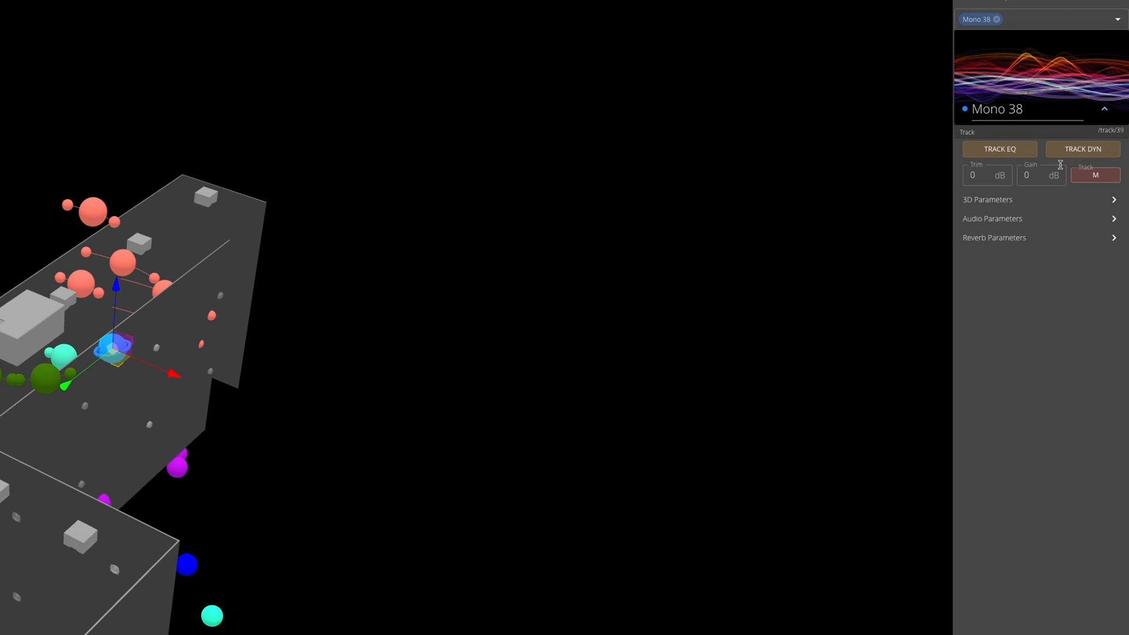
{"action": "left_click", "coordinate": [1094, 175]}
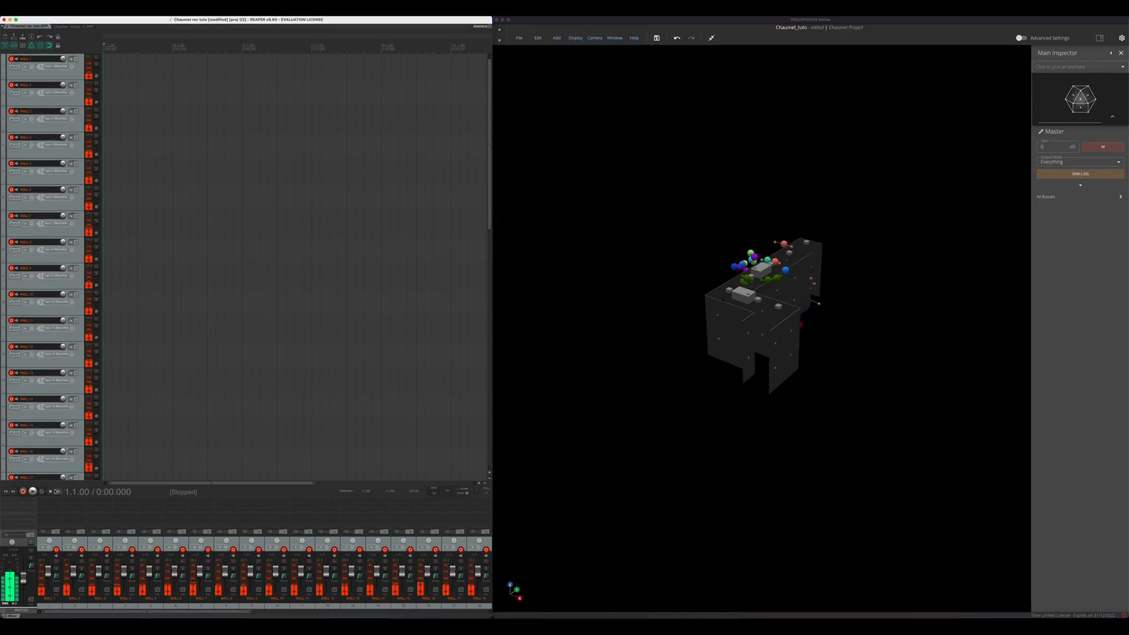
{"action": "left_click", "coordinate": [23, 491]}
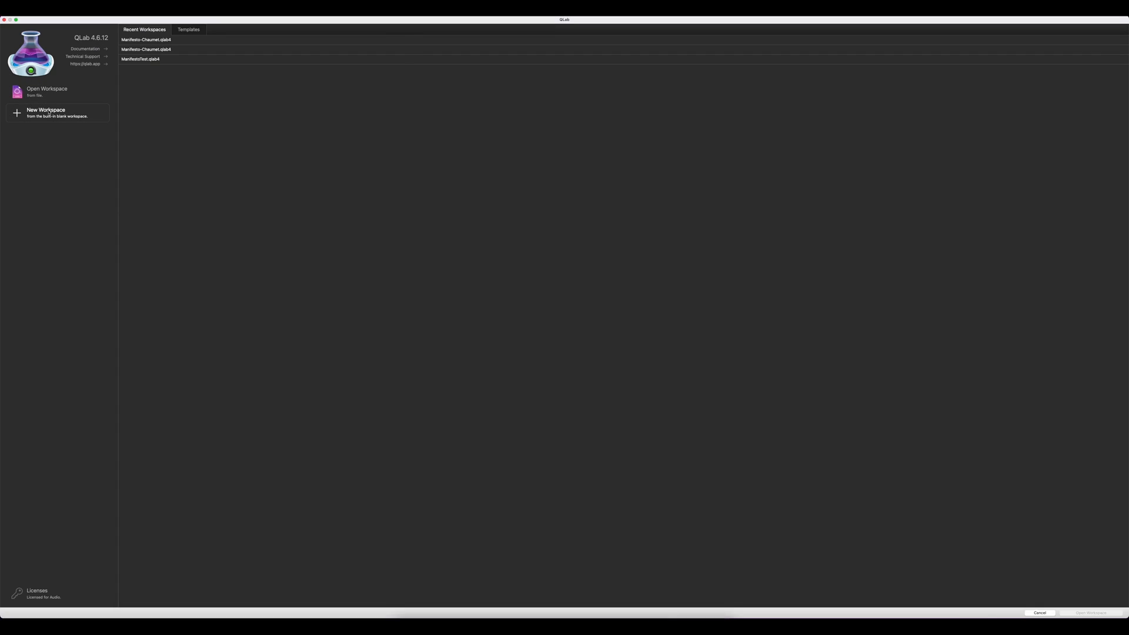
Step: In a new blank workspace, add a group cue named Chaumet and show its playback mode options
{"action": "left_click", "coordinate": [46, 112]}
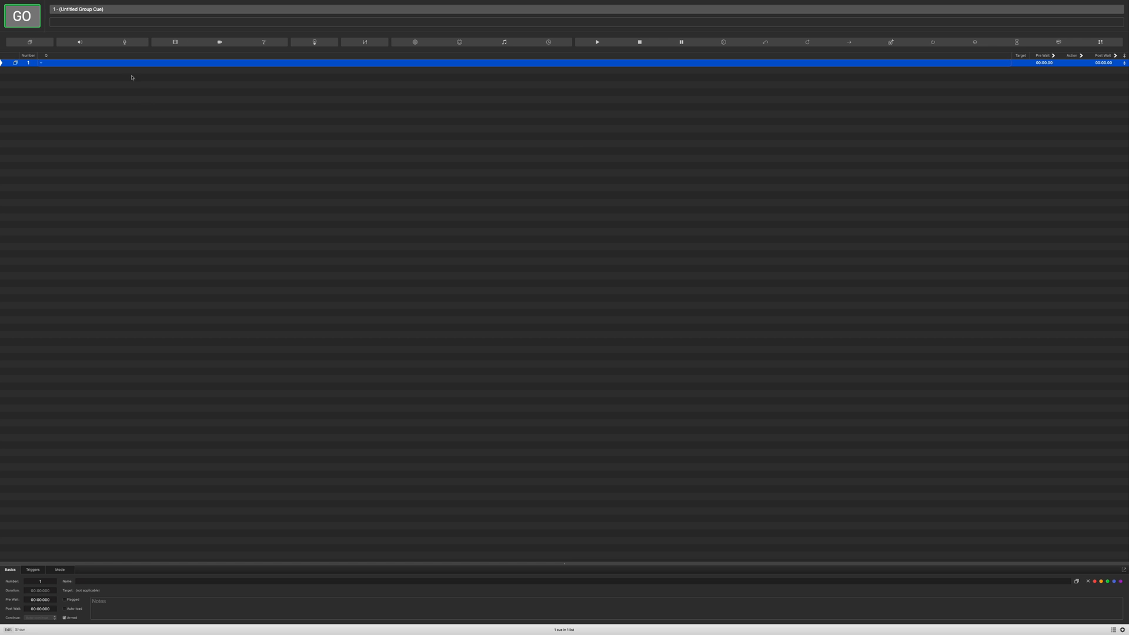
{"action": "type", "text": "CH"}
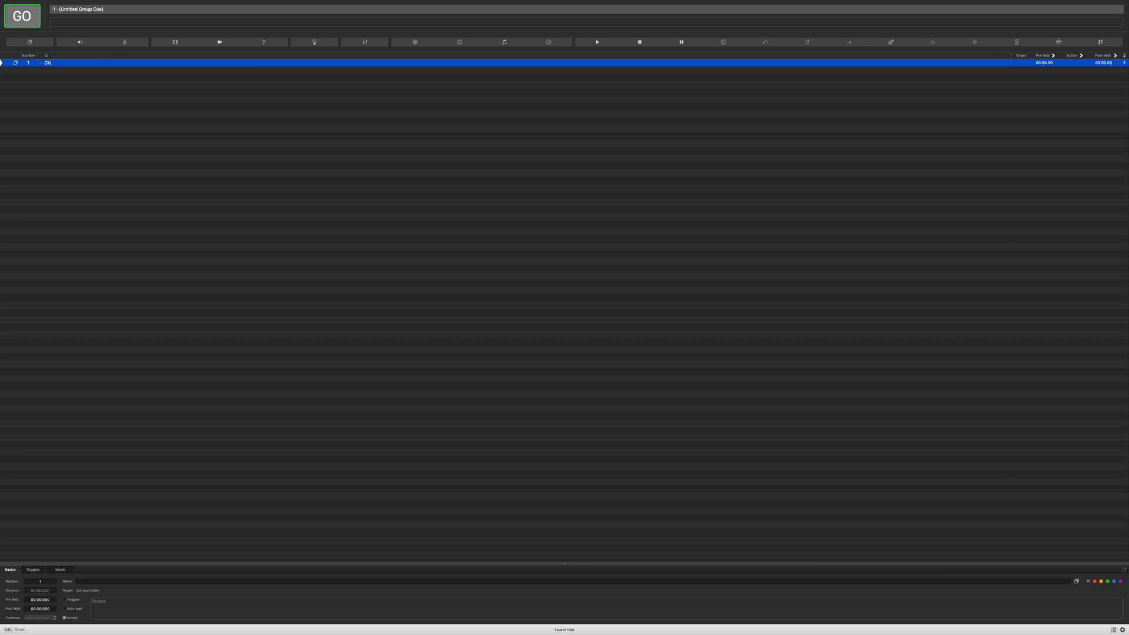
{"action": "left_click", "coordinate": [58, 570]}
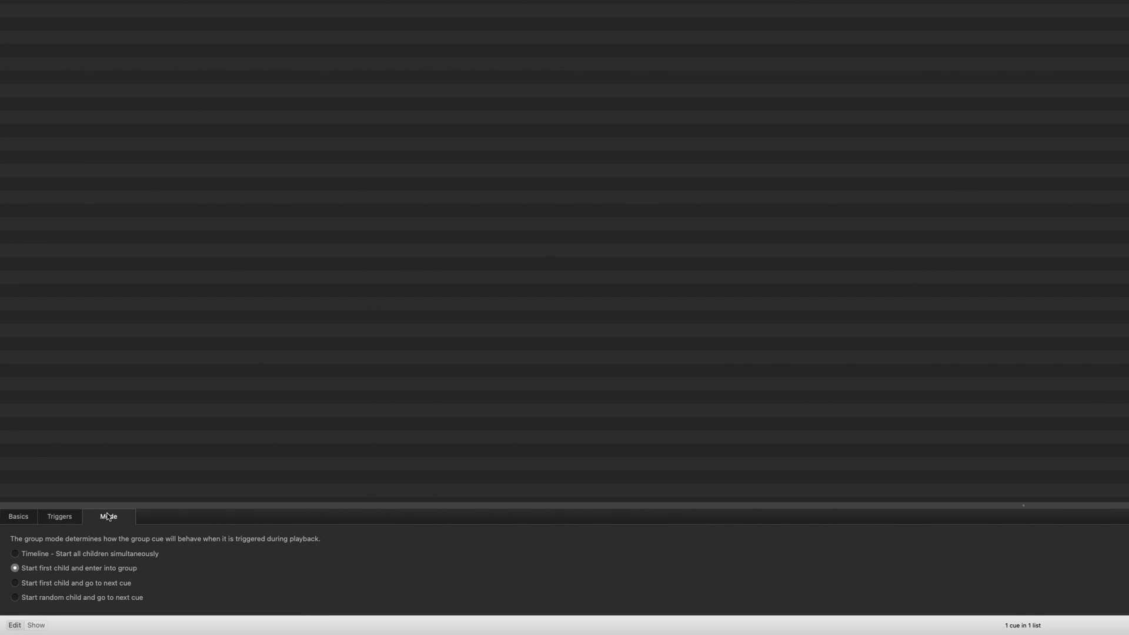
{"action": "left_click", "coordinate": [14, 553]}
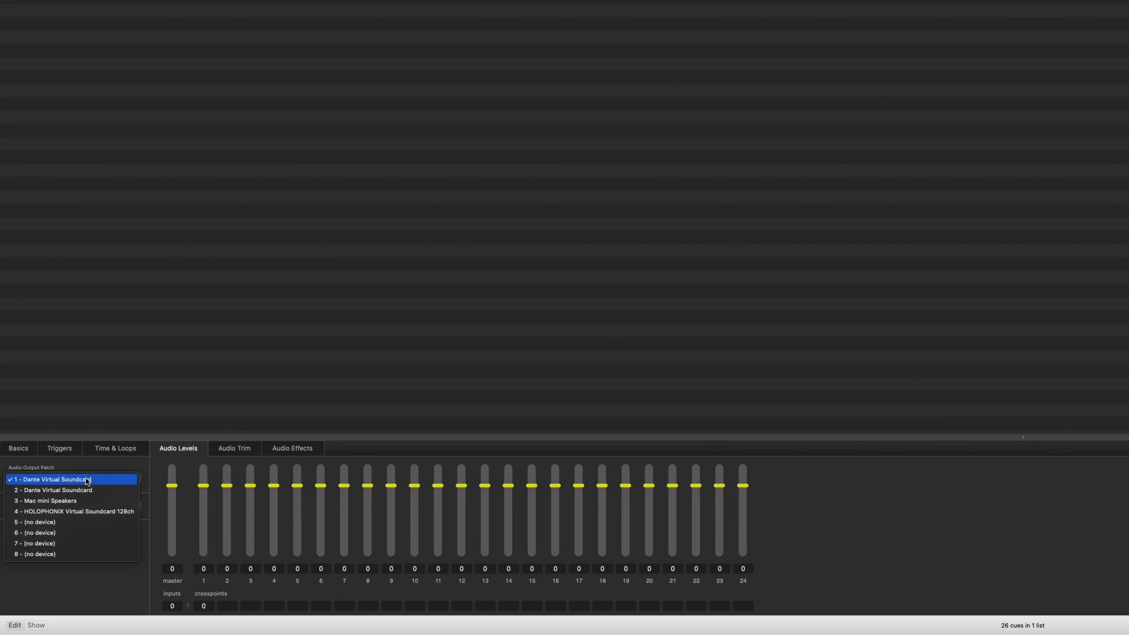
{"action": "mouse_move", "coordinate": [100, 481]}
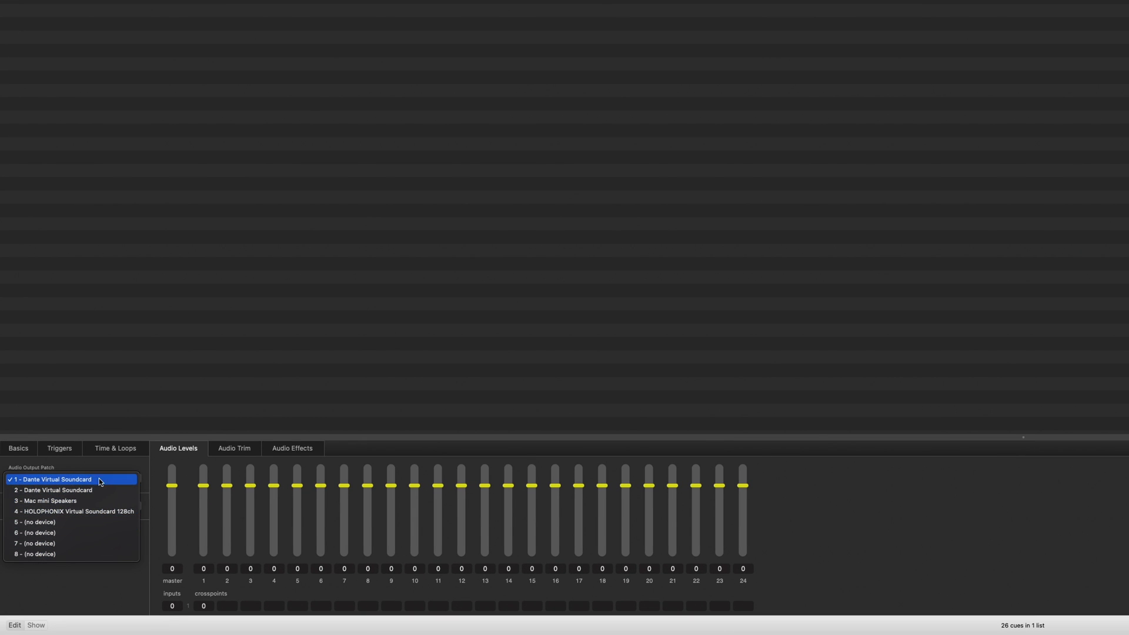
Step: Route the audio cue to Dante Virtual Soundcard with 38 visible channels, silencing channels 2–10
{"action": "left_click", "coordinate": [69, 480]}
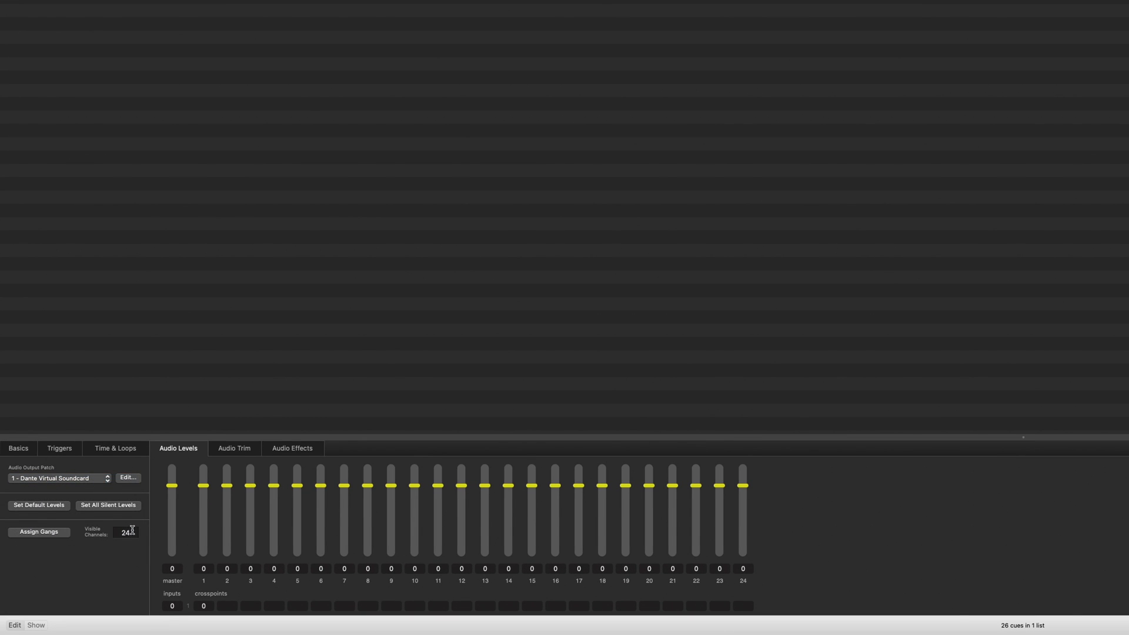
{"action": "type", "text": "38"}
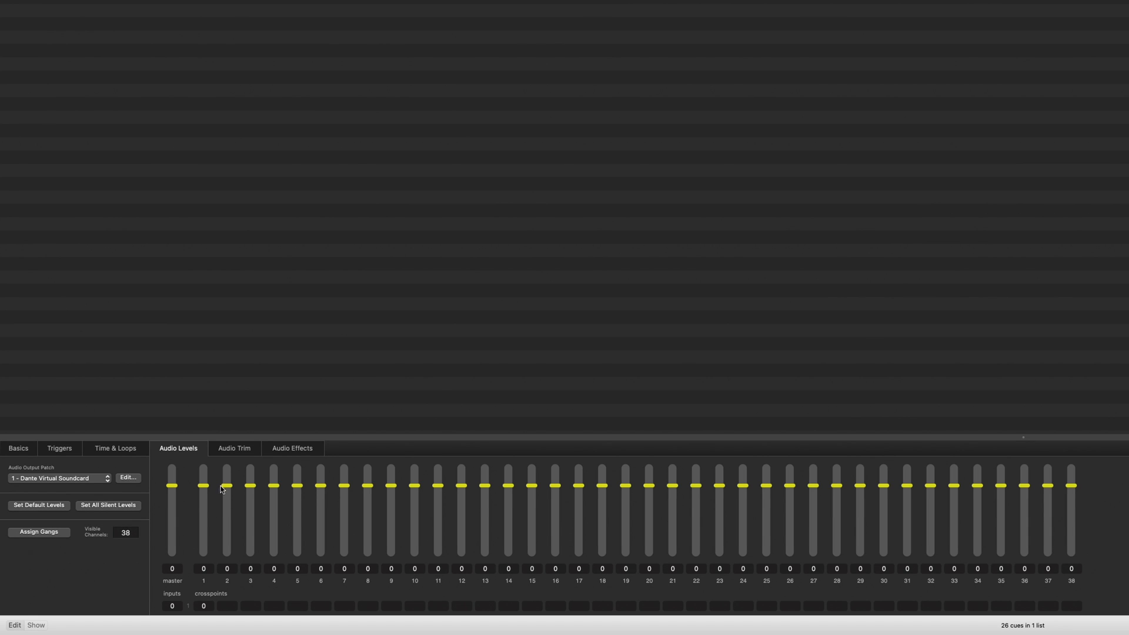
{"action": "left_click_drag", "start_coordinate": [227, 484], "coordinate": [228, 554]}
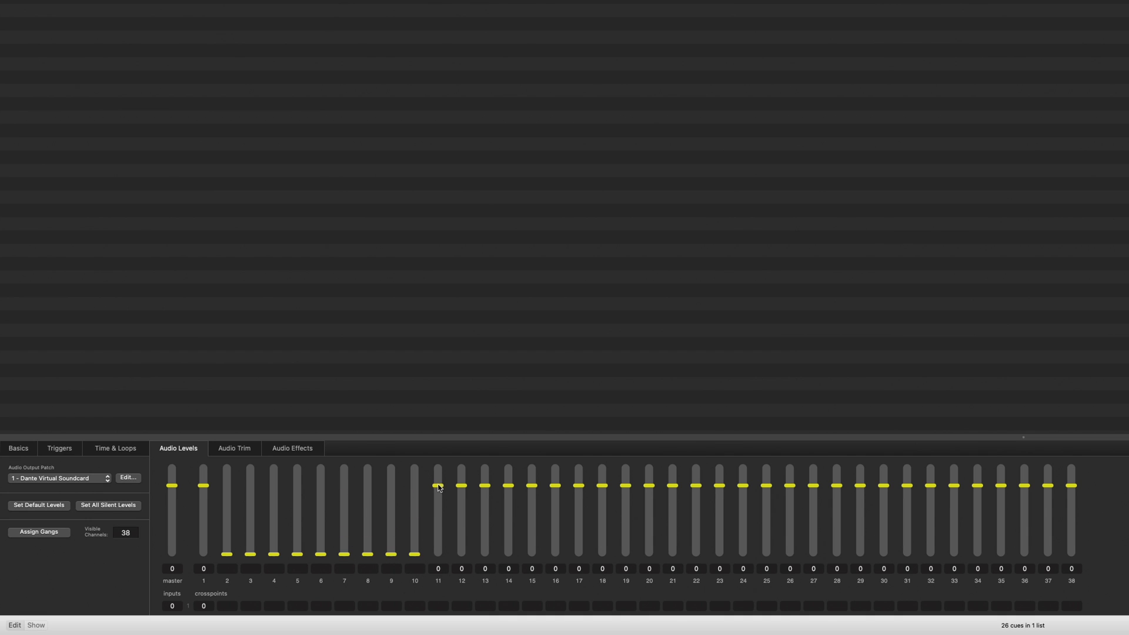
{"action": "left_click", "coordinate": [60, 3]}
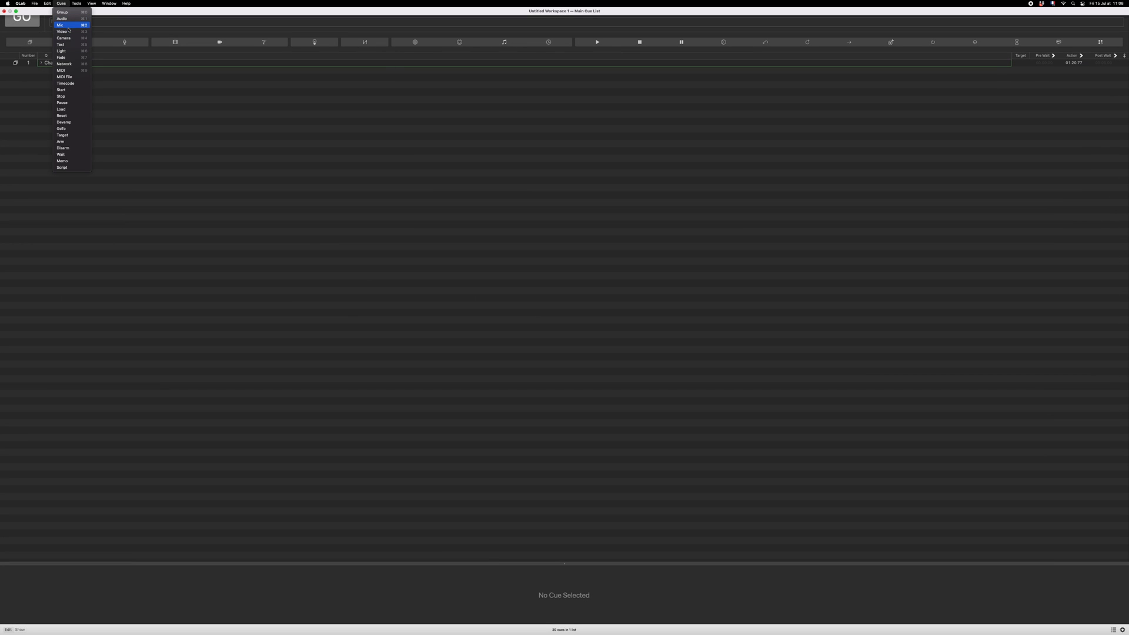
Step: Add a fade cue targeting the Chaumet group and show its audio level settings
{"action": "left_click", "coordinate": [62, 57]}
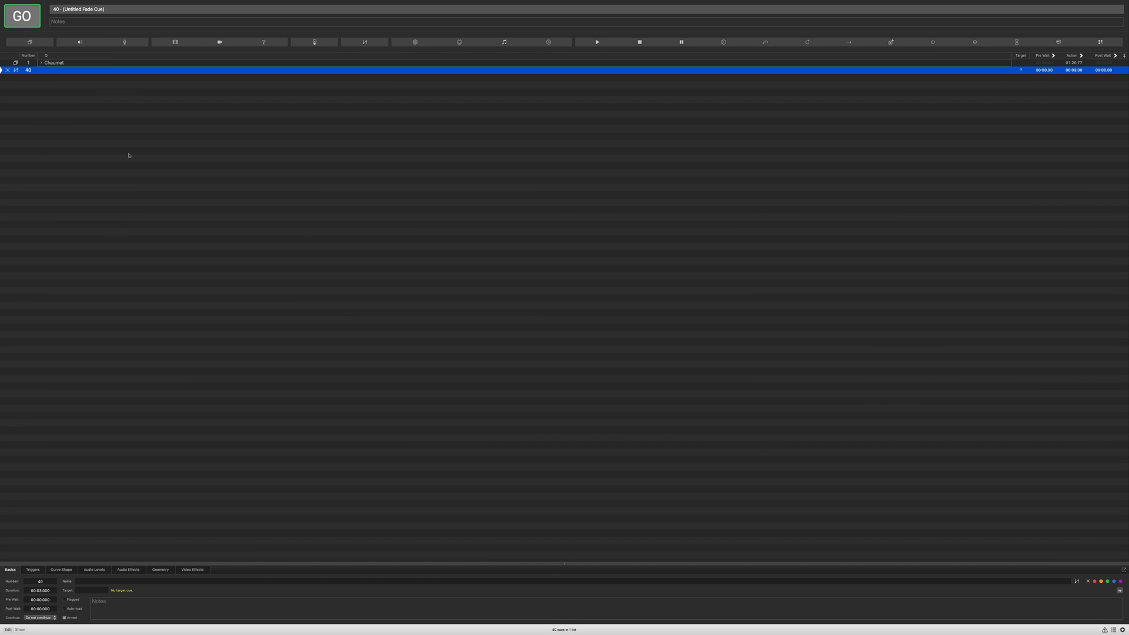
{"action": "mouse_move", "coordinate": [115, 447]}
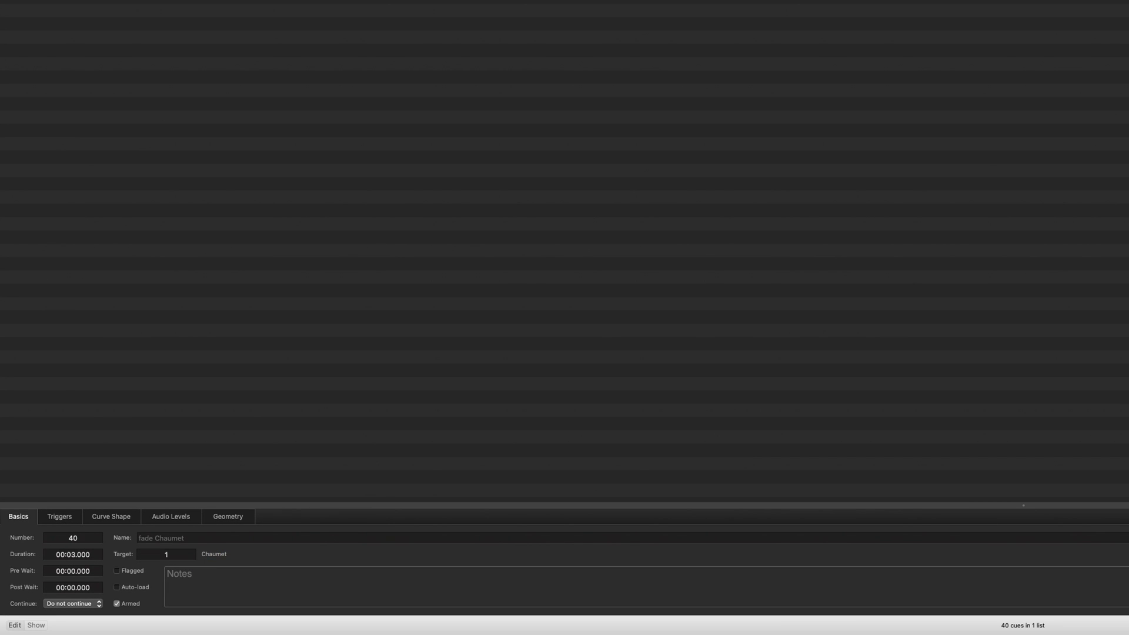
{"action": "mouse_move", "coordinate": [128, 522]}
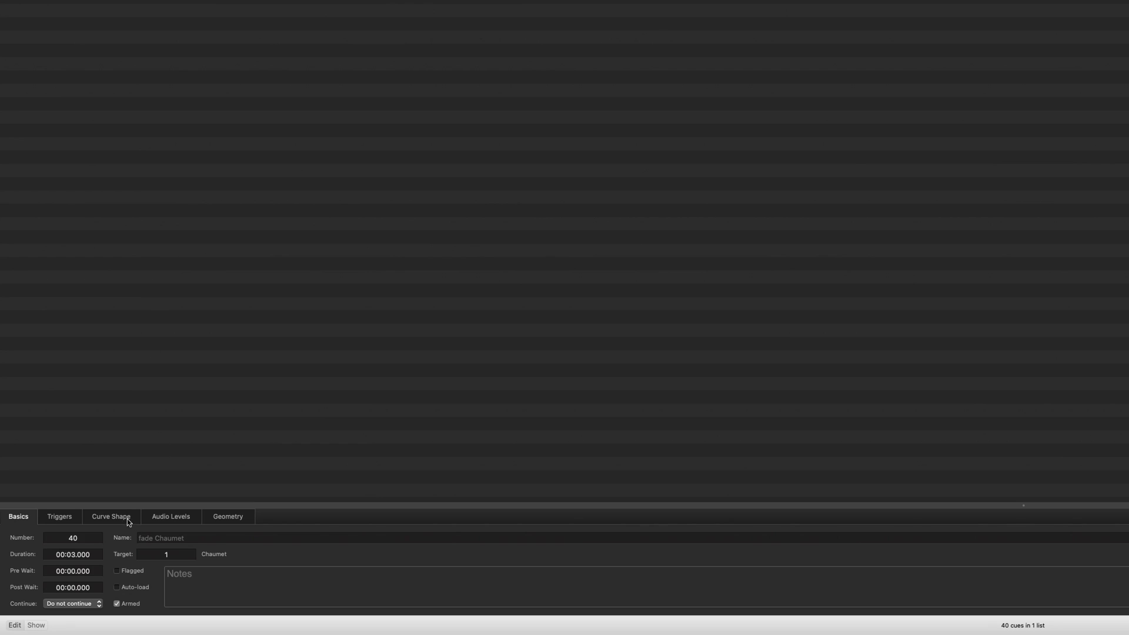
{"action": "left_click", "coordinate": [171, 516]}
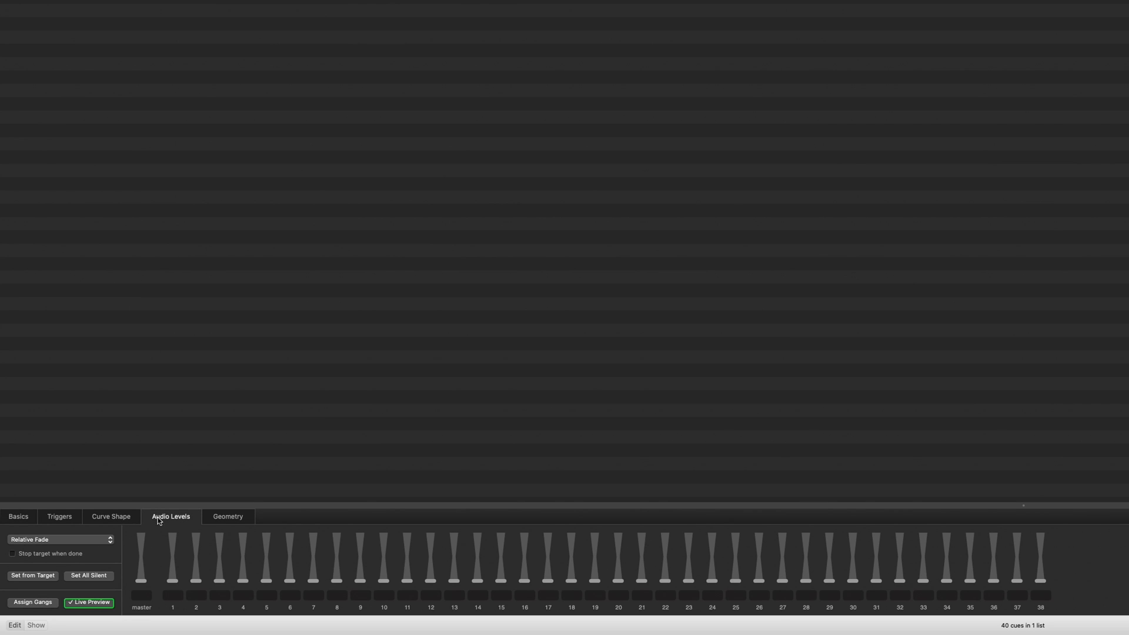
{"action": "left_click", "coordinate": [12, 554]}
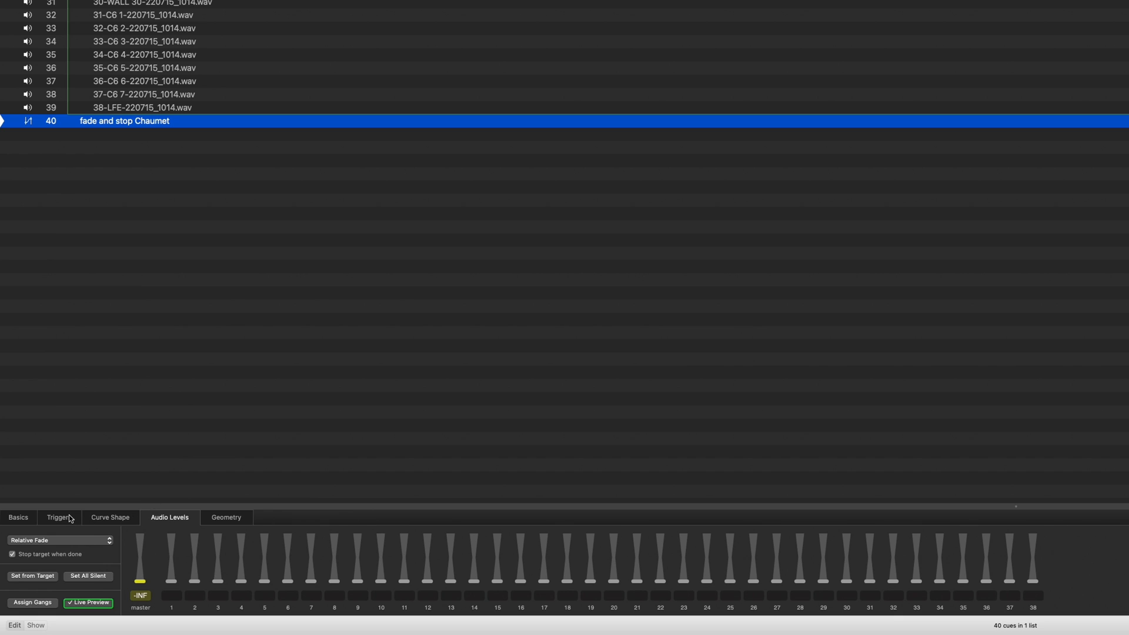
Step: Give fade cue 40 a daily wall clock trigger at 21:00:00
{"action": "left_click", "coordinate": [58, 517]}
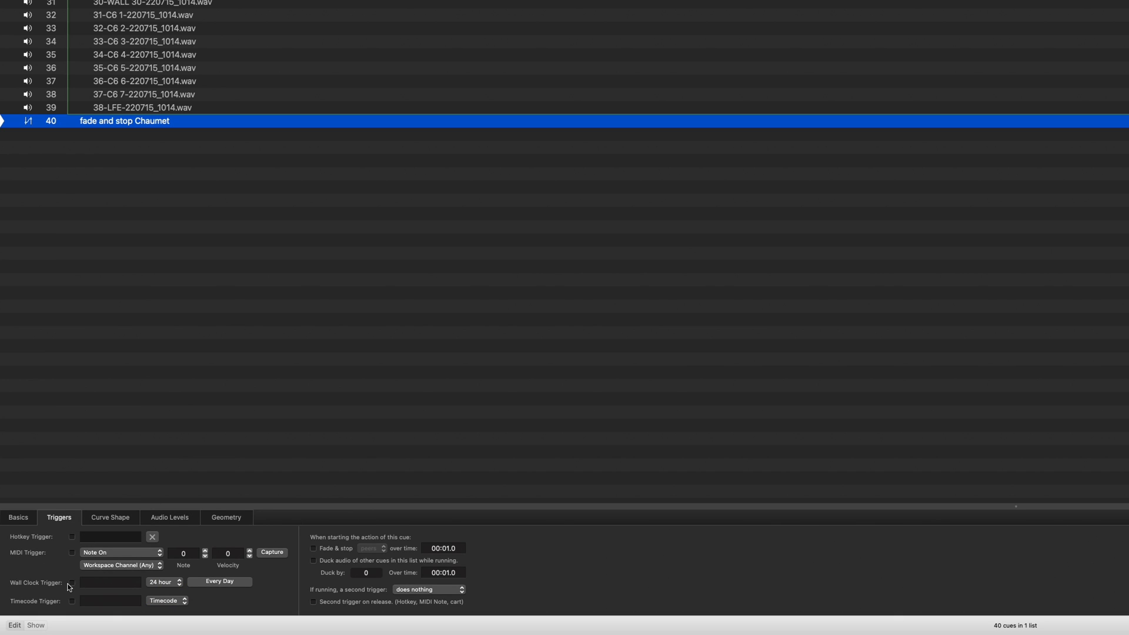
{"action": "left_click", "coordinate": [71, 583]}
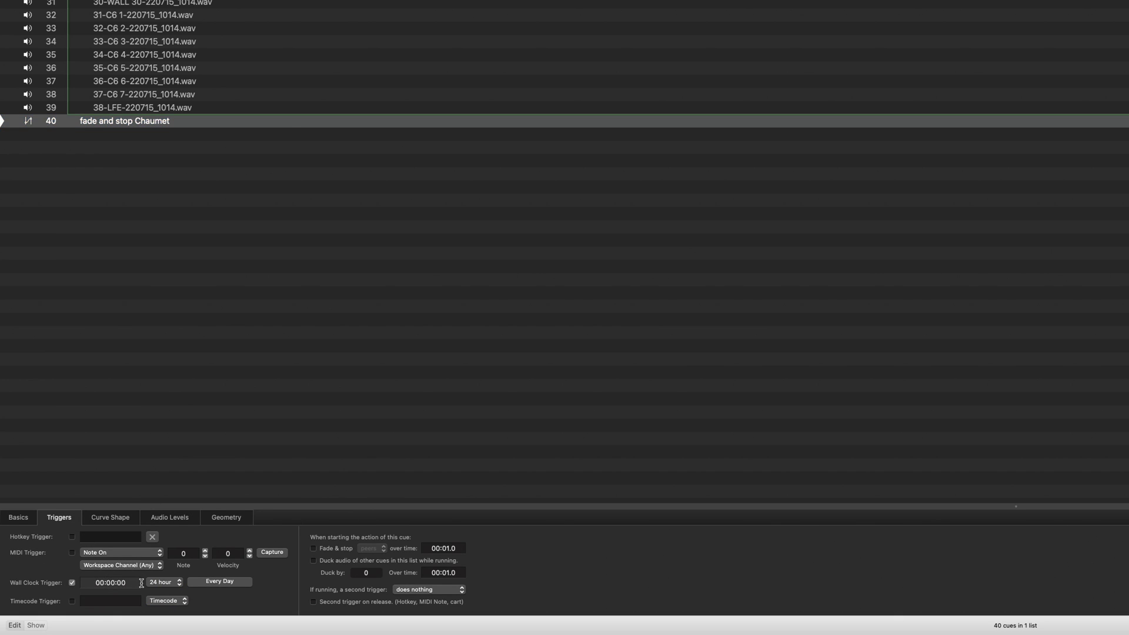
{"action": "type", "text": "21:00:00"}
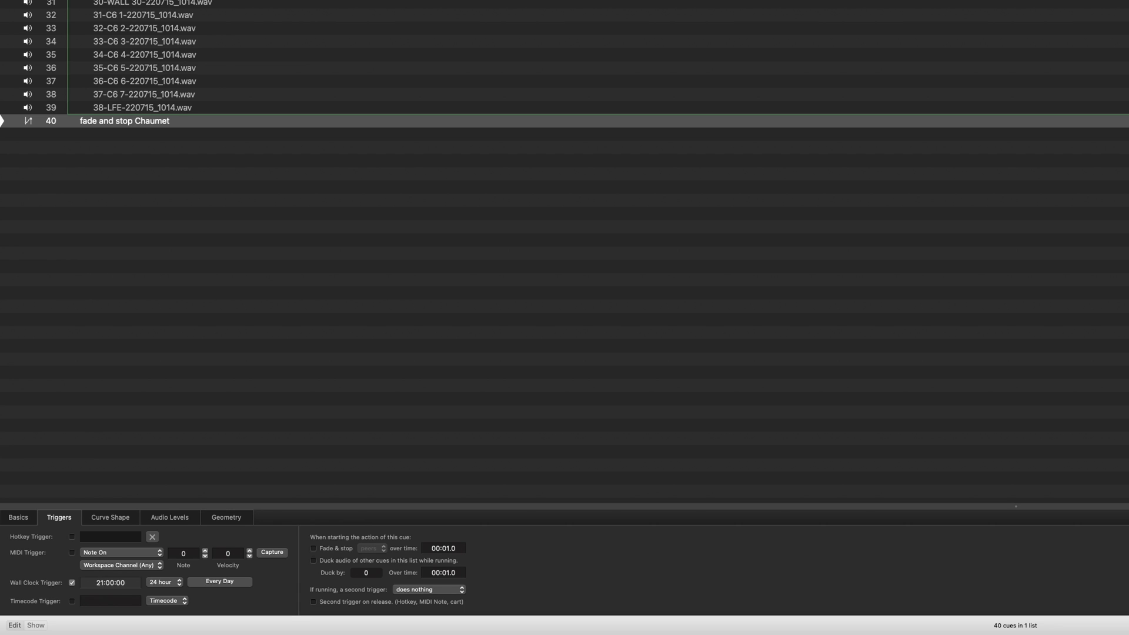
{"action": "left_click", "coordinate": [124, 120]}
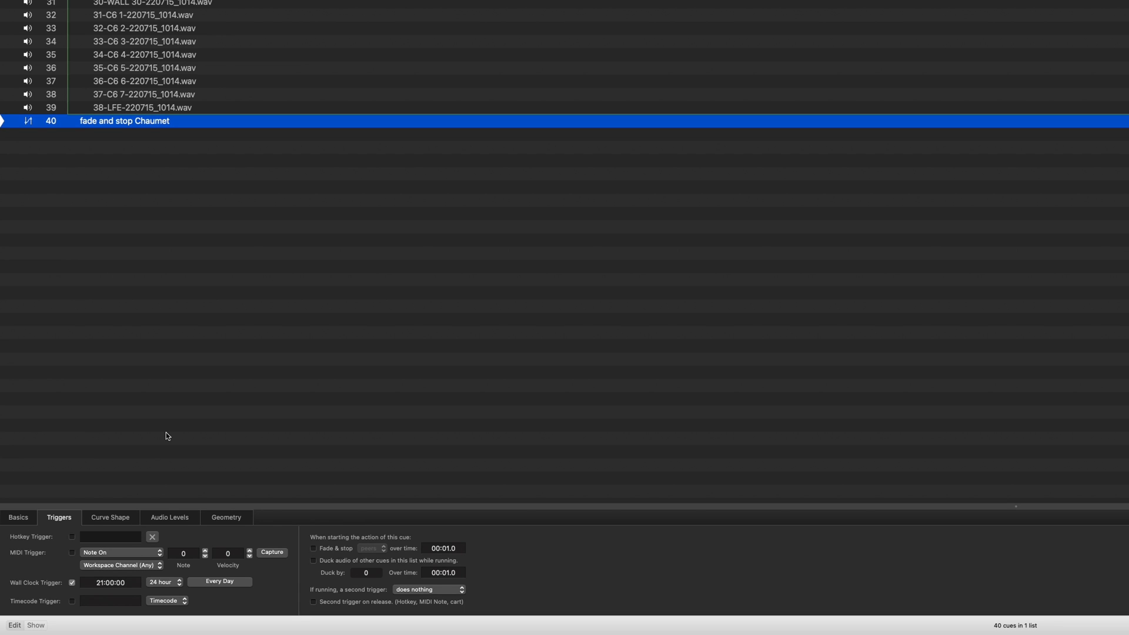
{"action": "mouse_move", "coordinate": [173, 260]}
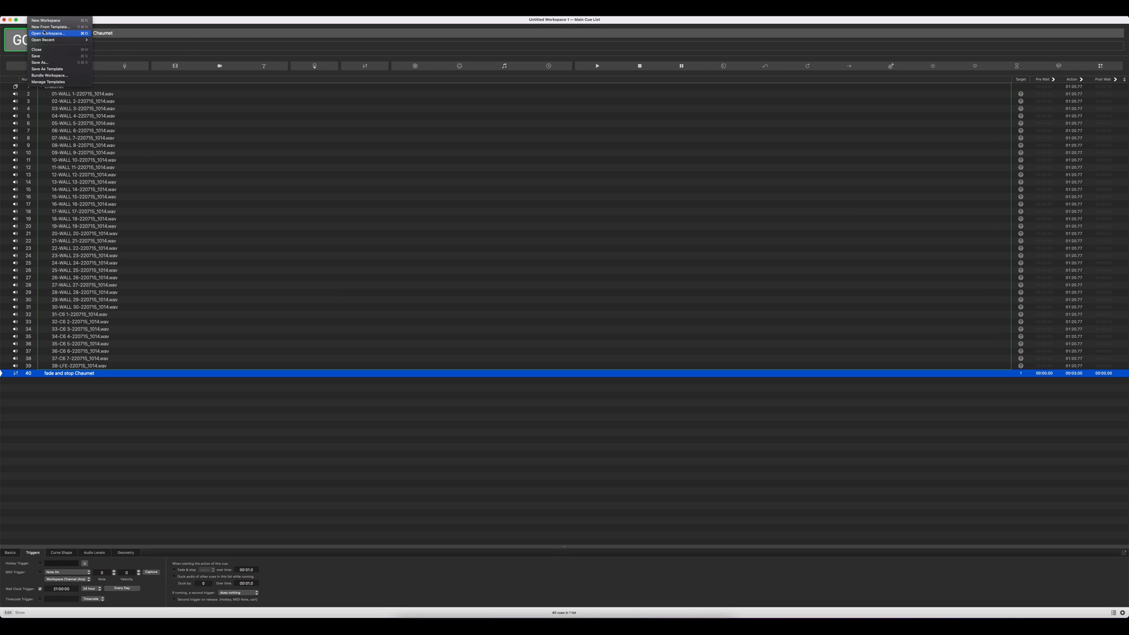
{"action": "mouse_move", "coordinate": [49, 68]}
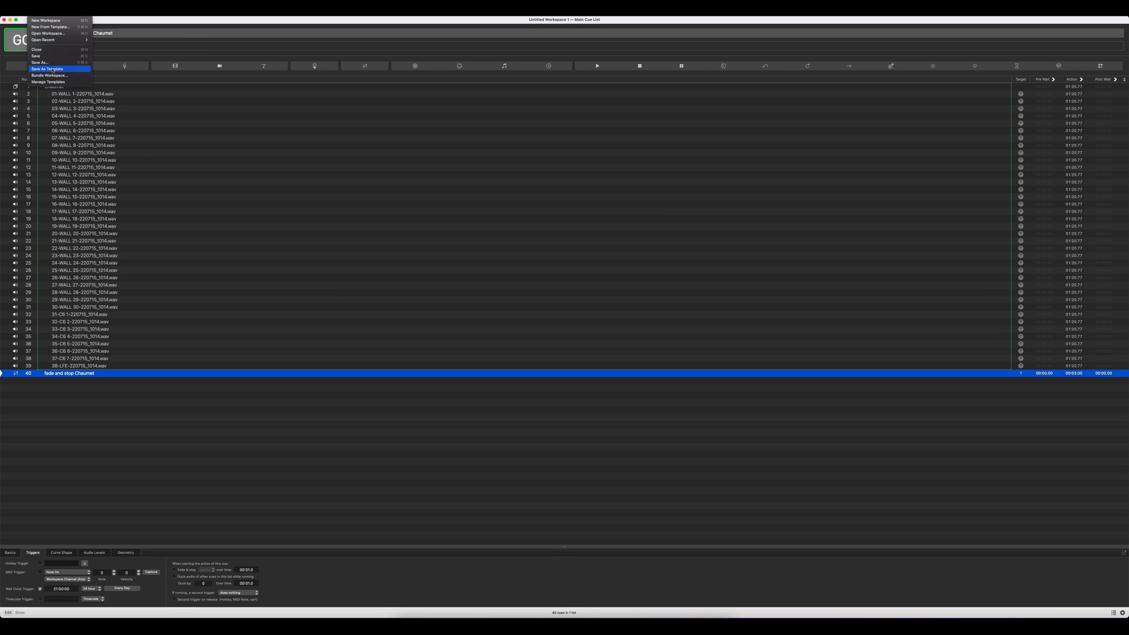
Step: Bundle the workspace with its media as 'Chaumet' on the Desktop and open the bundle folder
{"action": "left_click", "coordinate": [48, 76]}
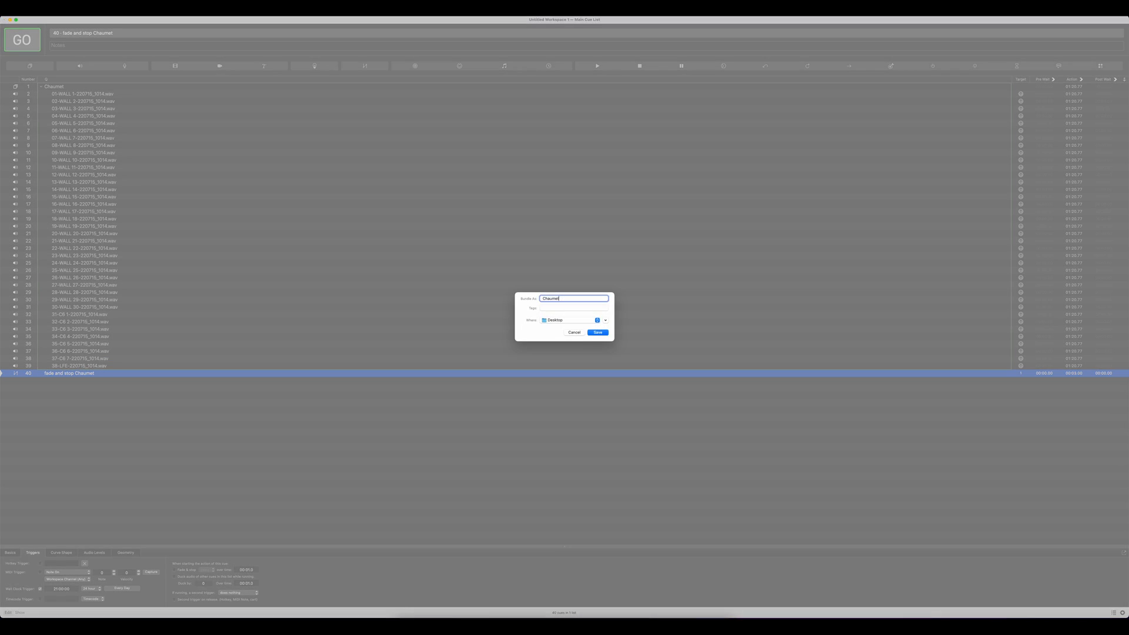
{"action": "left_click", "coordinate": [598, 332]}
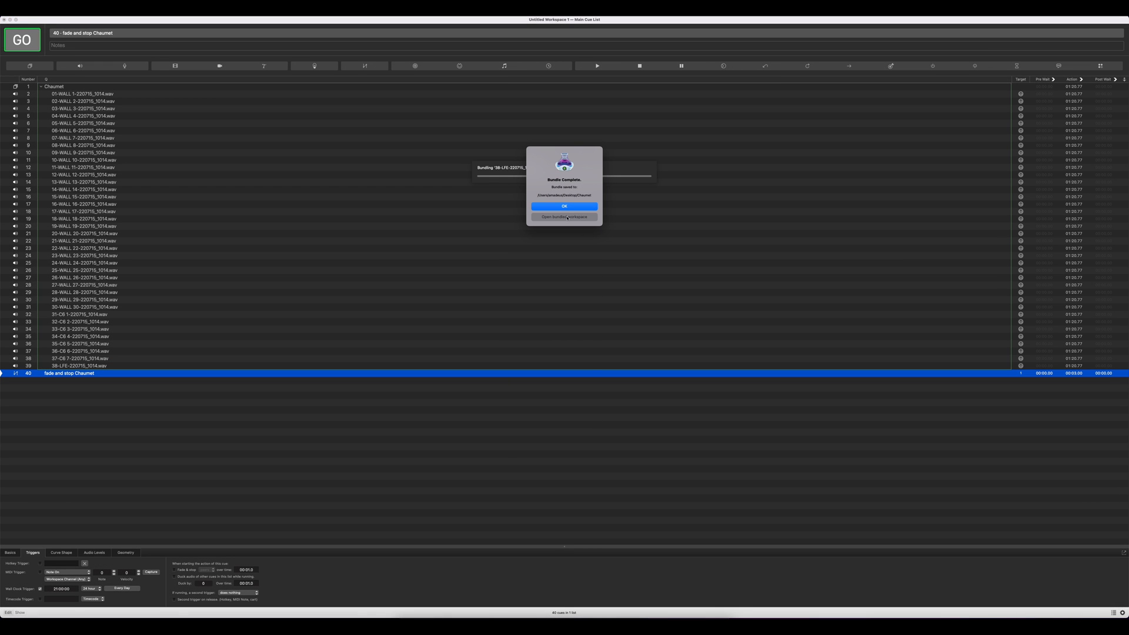
{"action": "left_click", "coordinate": [564, 217]}
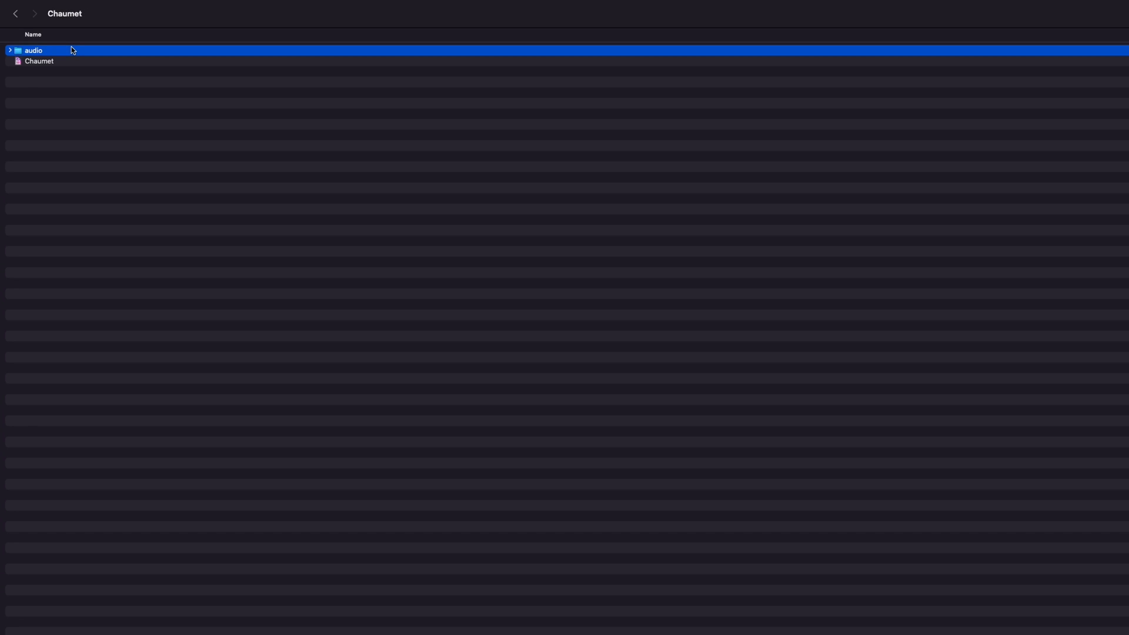